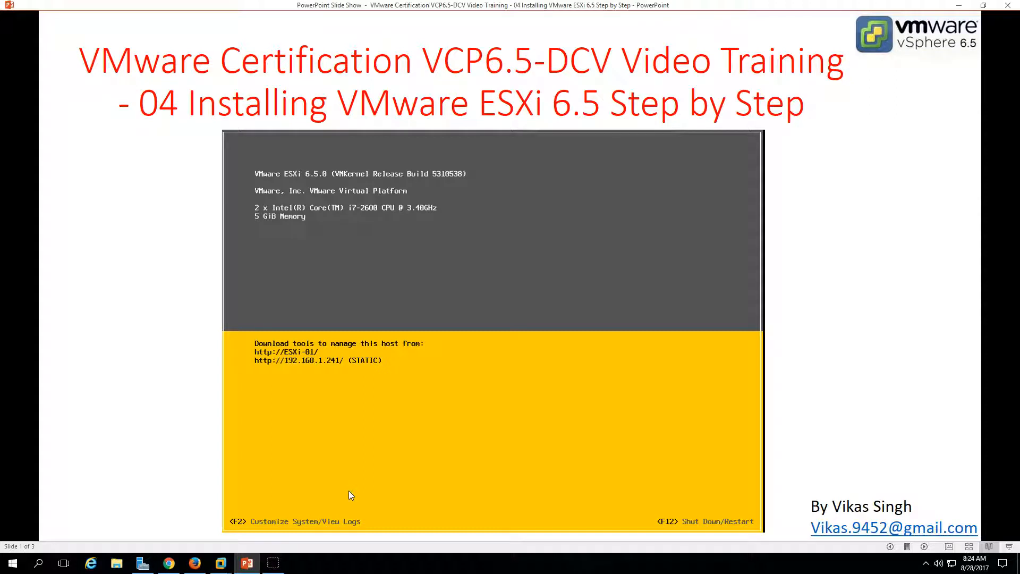
pyautogui.moveTo(533, 497)
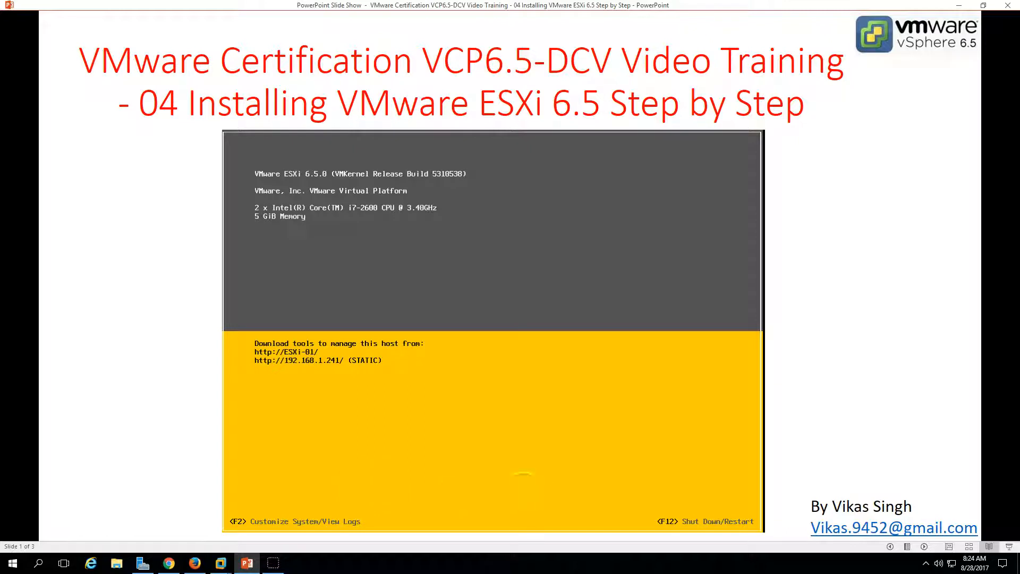
pyautogui.moveTo(872, 362)
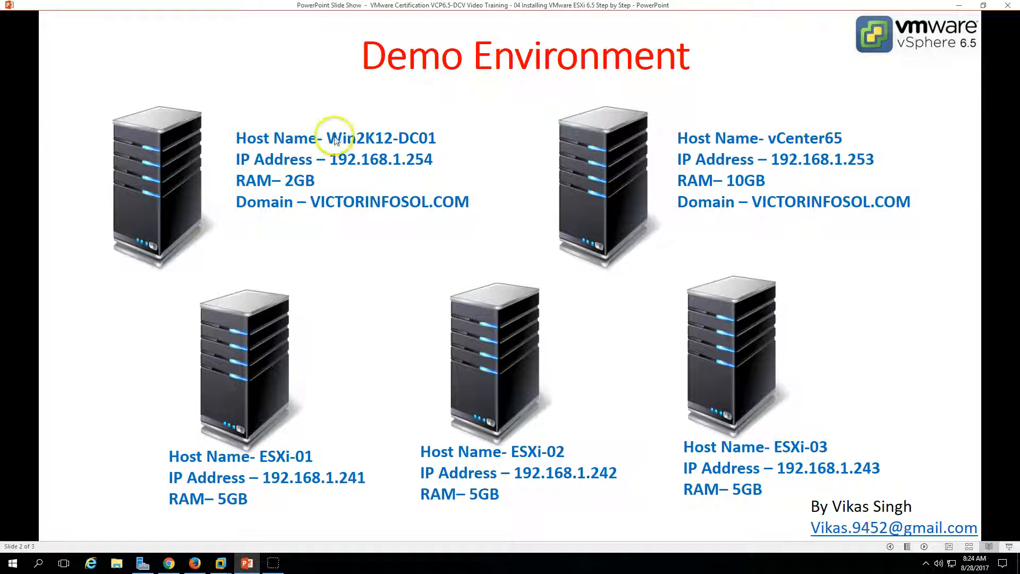
pyautogui.moveTo(221, 564)
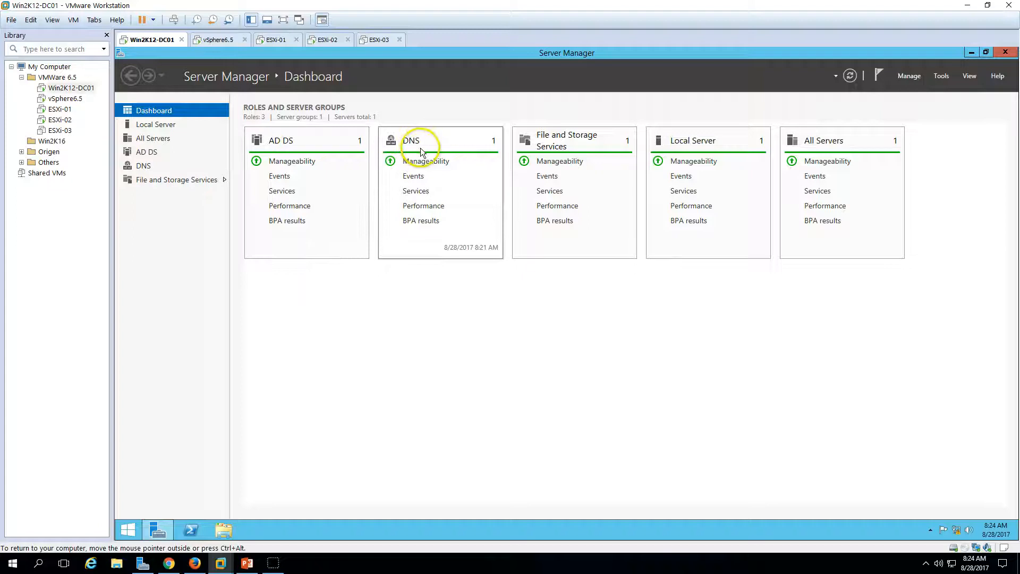
# - Review Win2K12-DC01's Local Server properties, then bring up the vSphere Web Client home page on vSphere6.5
pyautogui.click(155, 124)
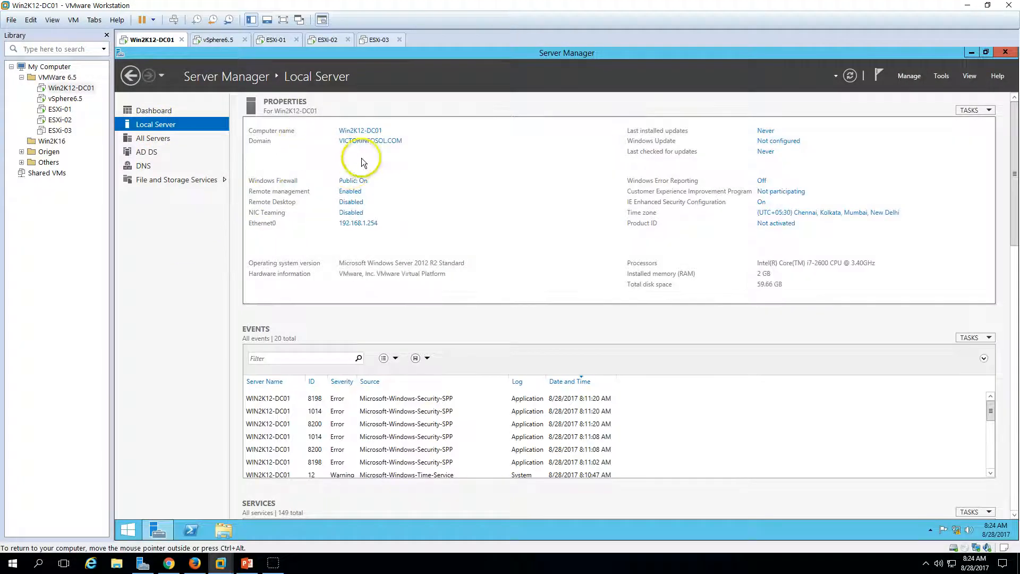
pyautogui.moveTo(383, 123)
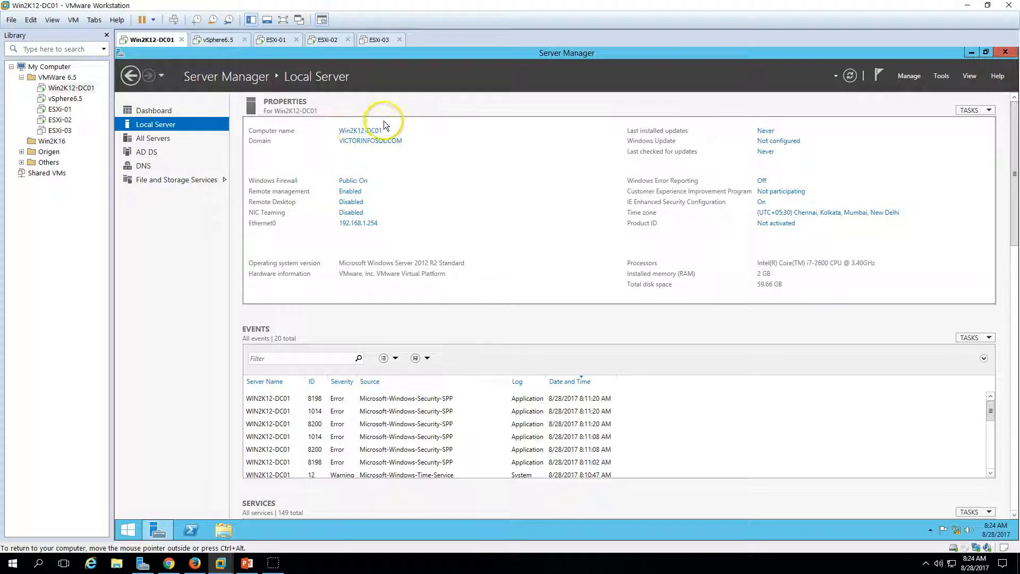
pyautogui.moveTo(228, 280)
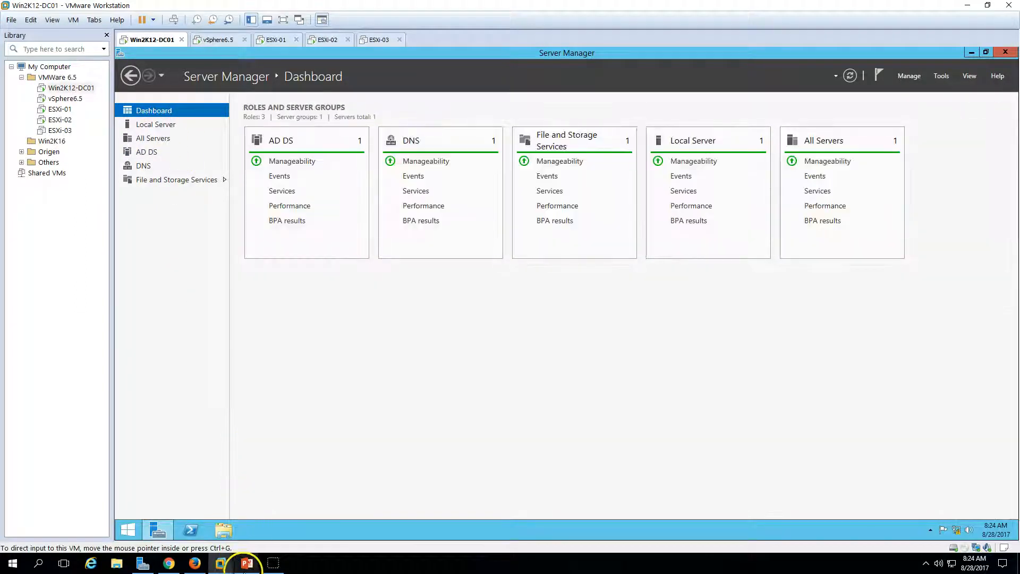
pyautogui.click(246, 563)
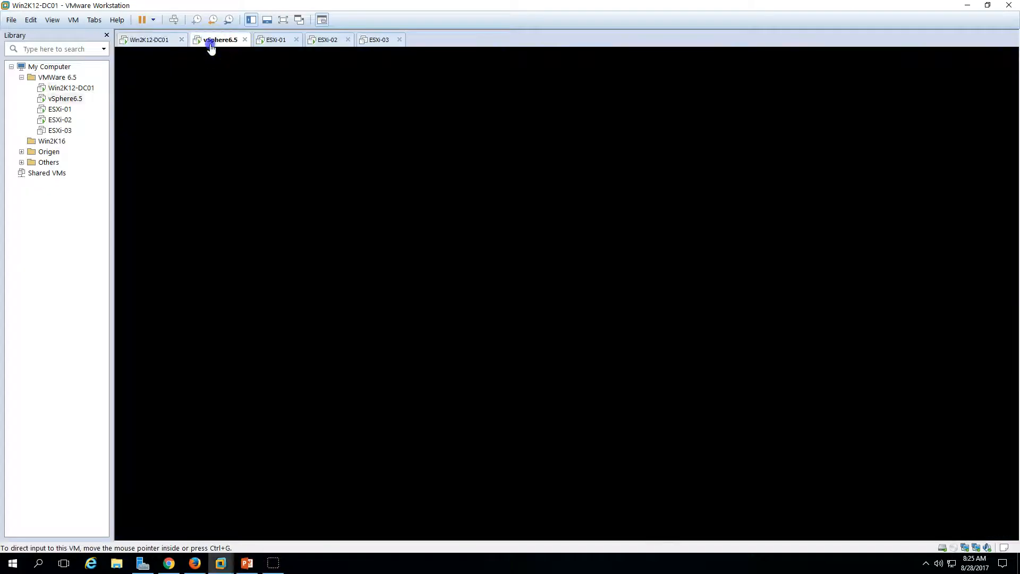
pyautogui.click(220, 39)
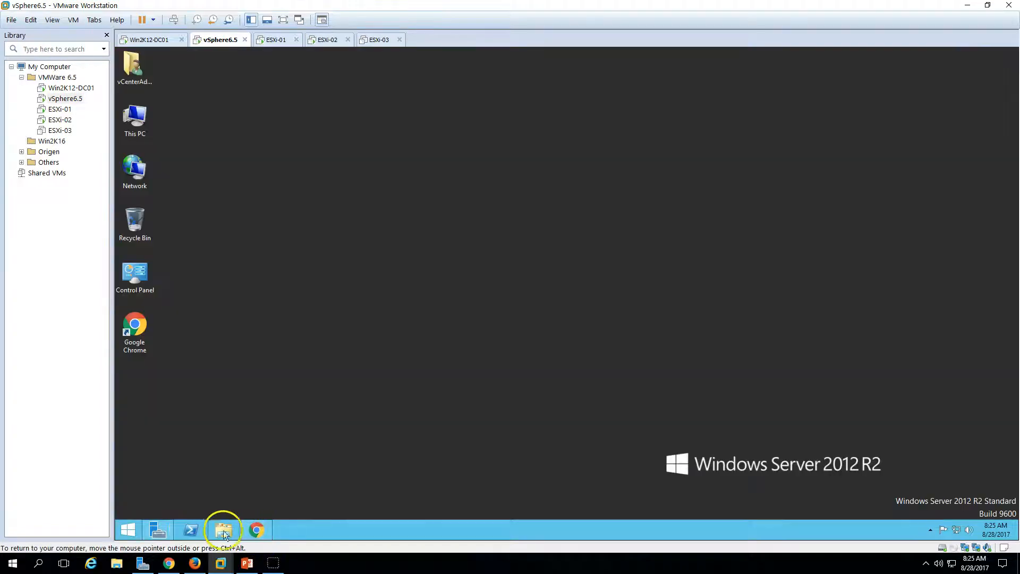
pyautogui.click(224, 530)
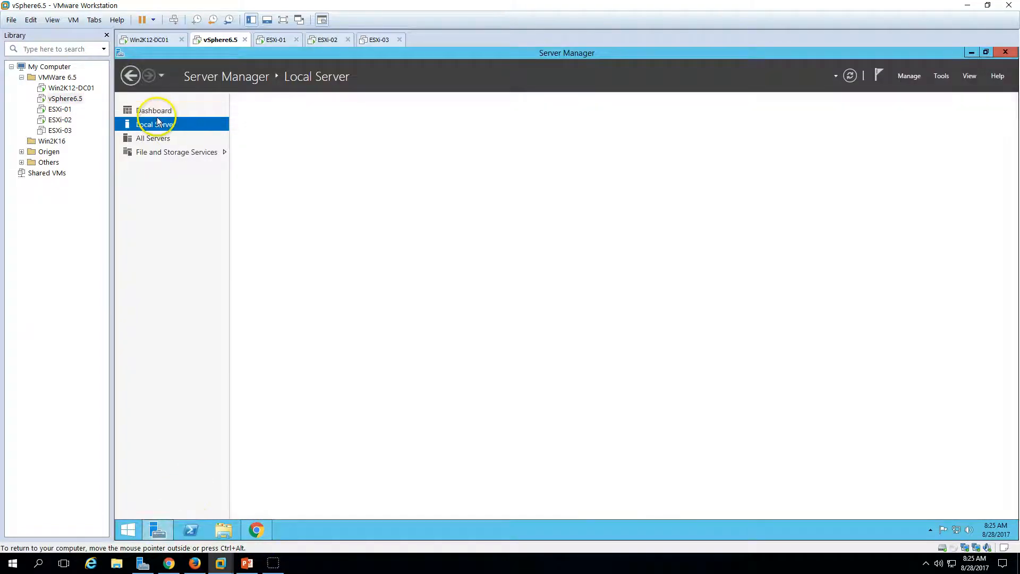
pyautogui.click(155, 125)
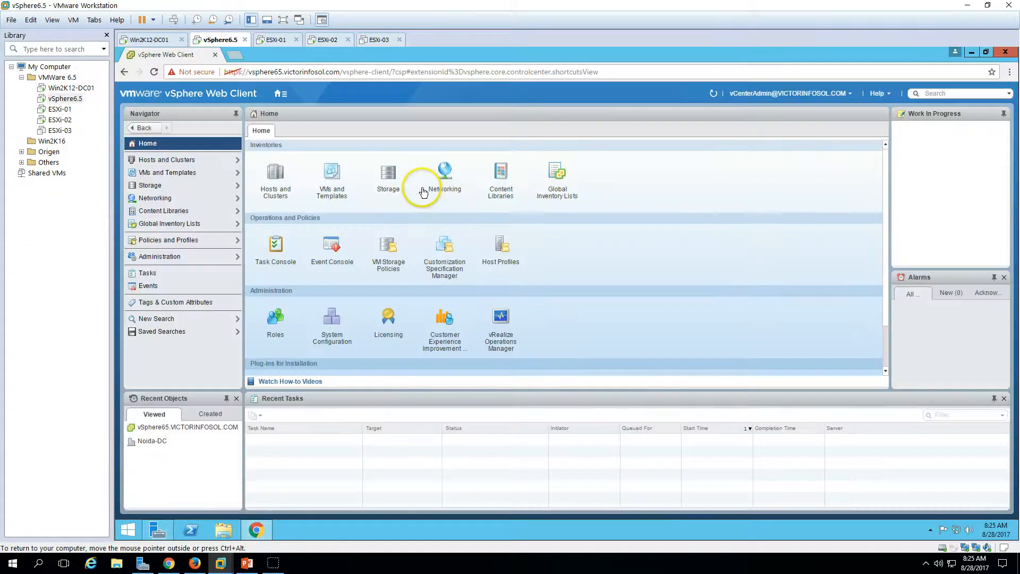
pyautogui.moveTo(388, 98)
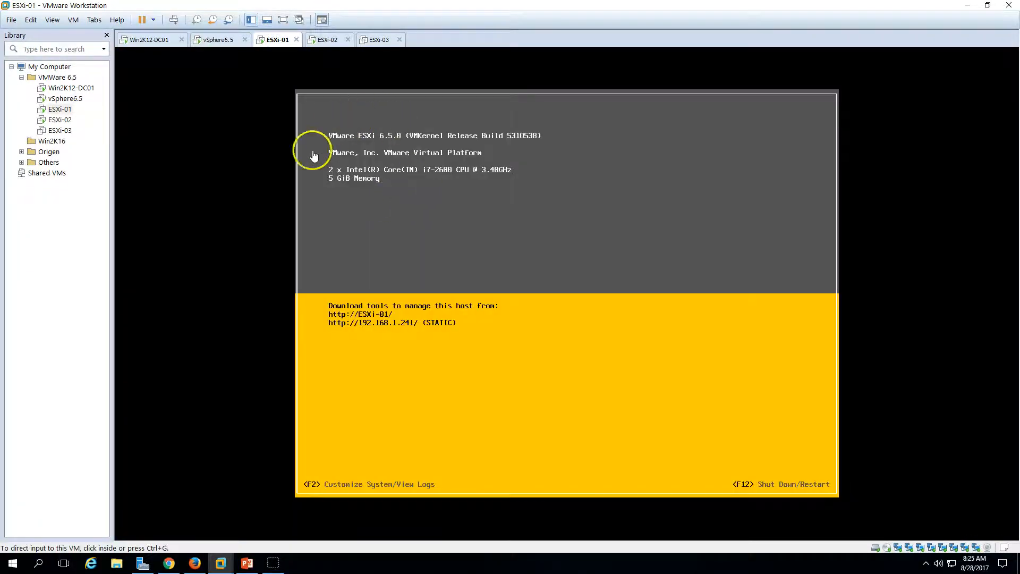
# - Check the ESXi-02 host console, then show the powered-off ESXi-03 machine
pyautogui.click(328, 39)
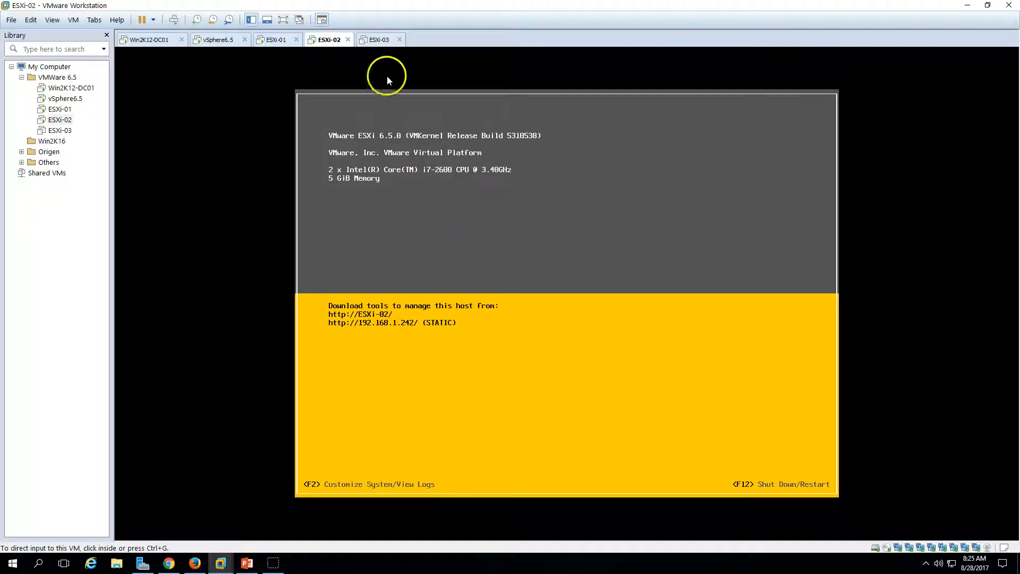
pyautogui.click(378, 39)
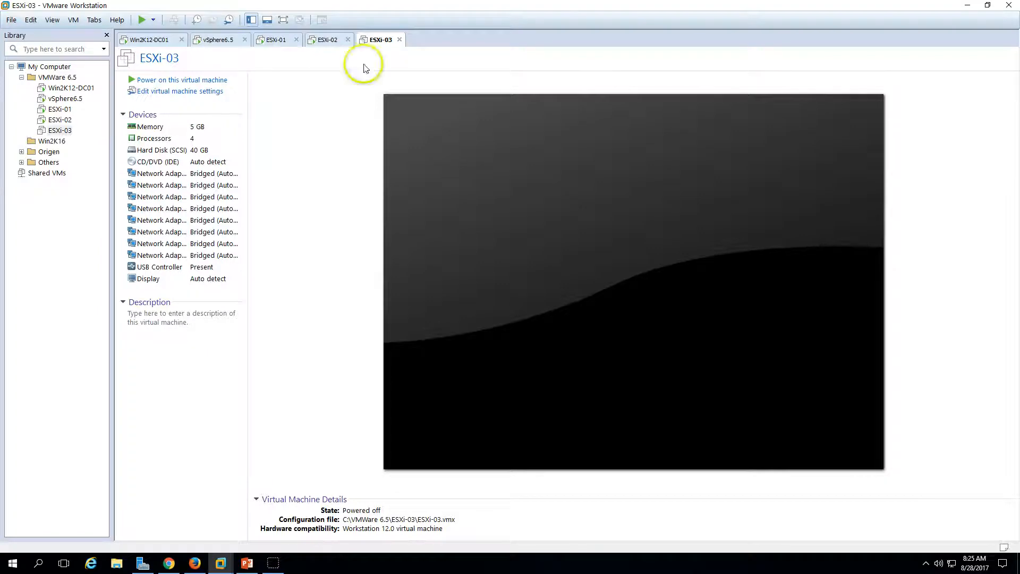
pyautogui.moveTo(379, 70)
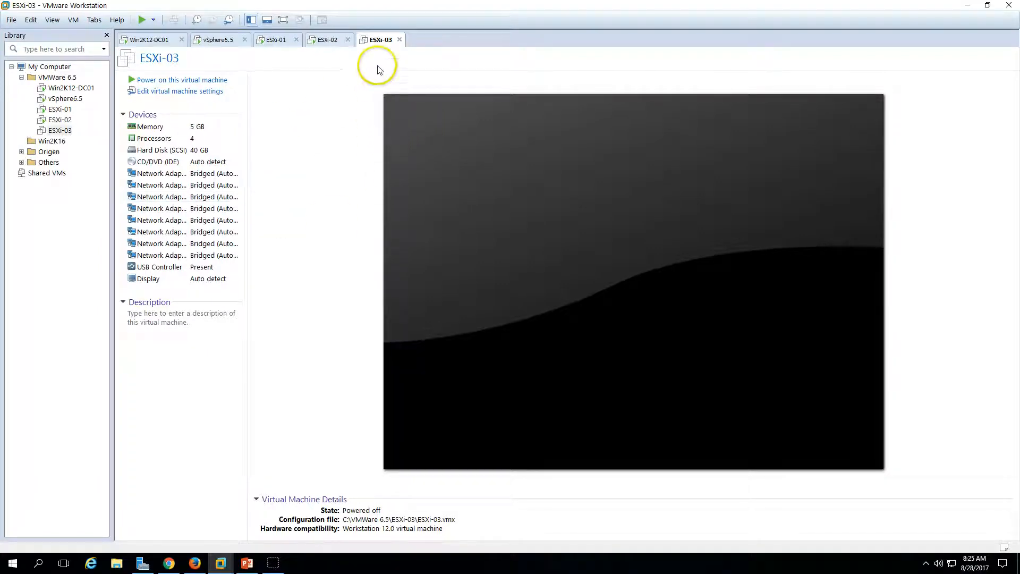
pyautogui.moveTo(205, 91)
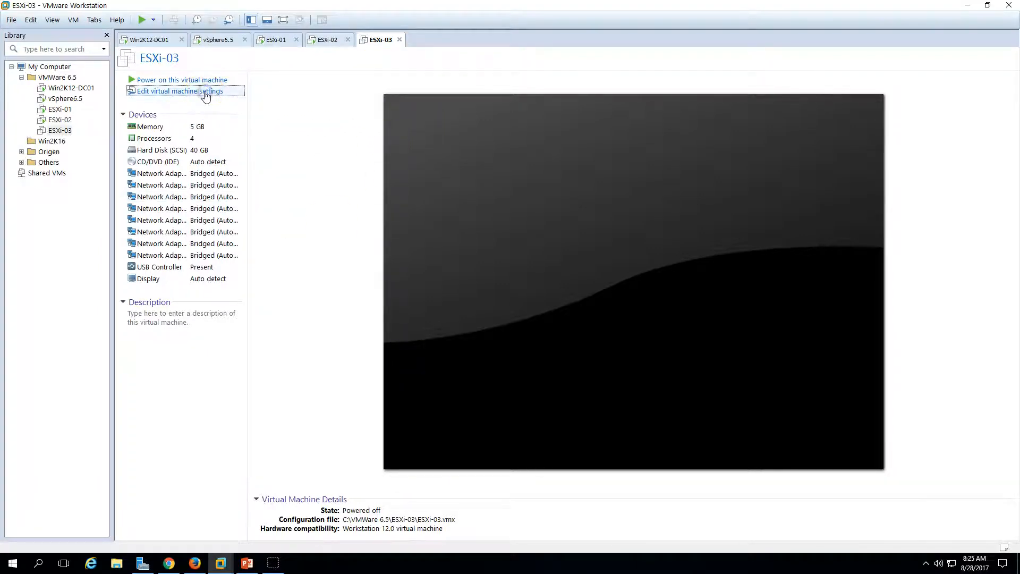
# - Review ESXi-03's processors and network adapter, then set its CD/DVD drive to use an ISO image
pyautogui.click(179, 92)
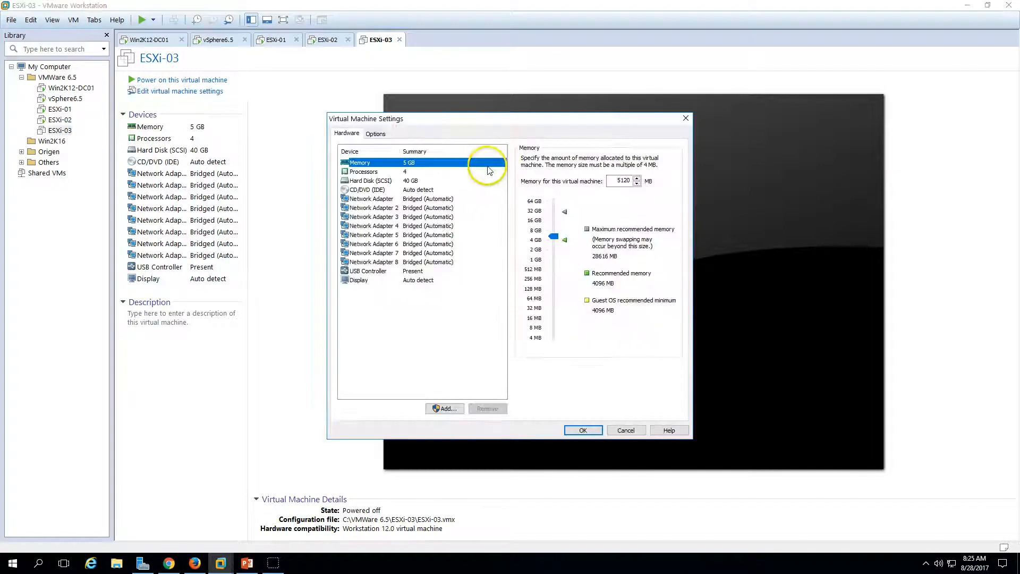
pyautogui.moveTo(679, 174)
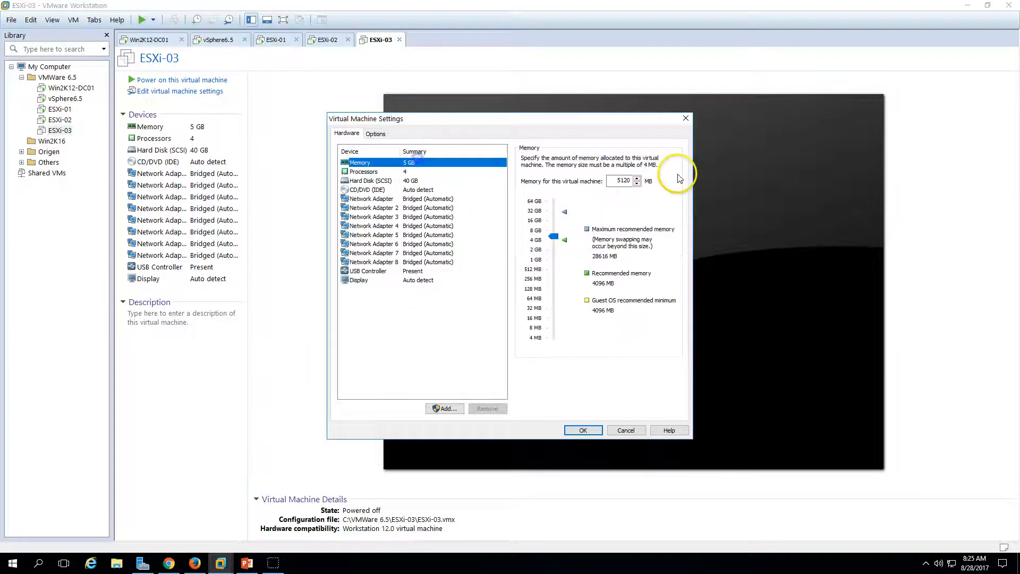
pyautogui.click(363, 171)
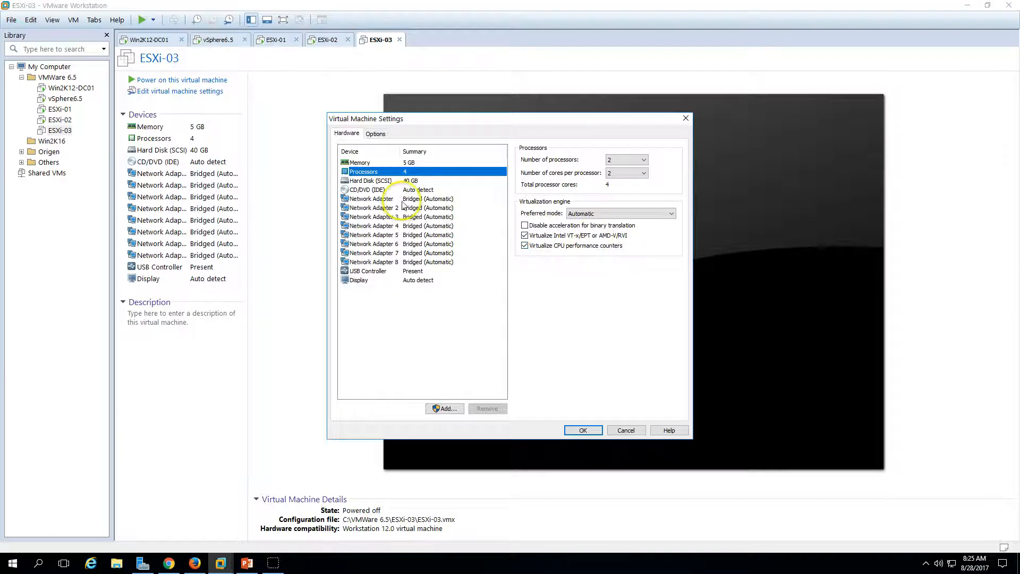
pyautogui.click(372, 207)
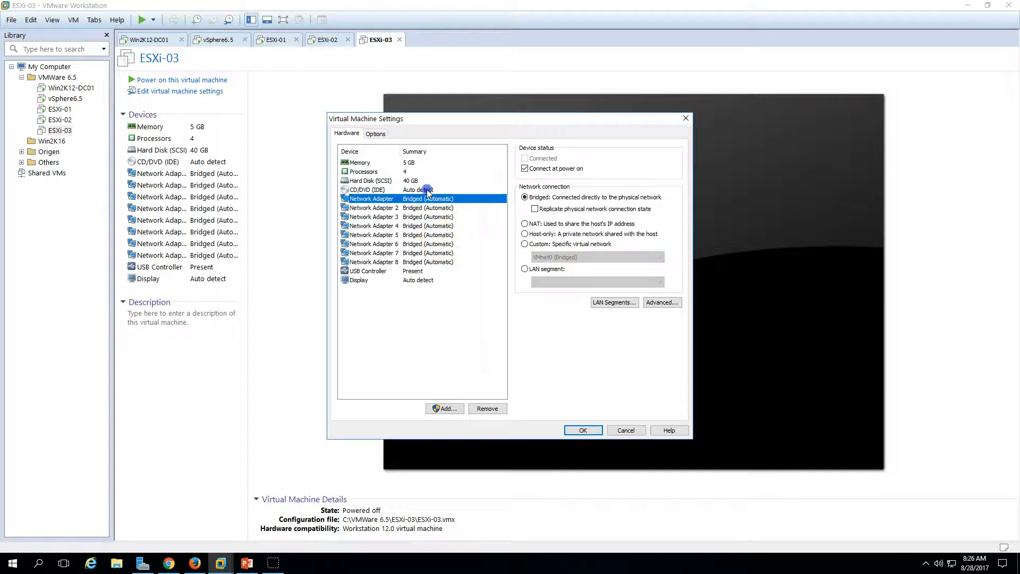
pyautogui.click(367, 189)
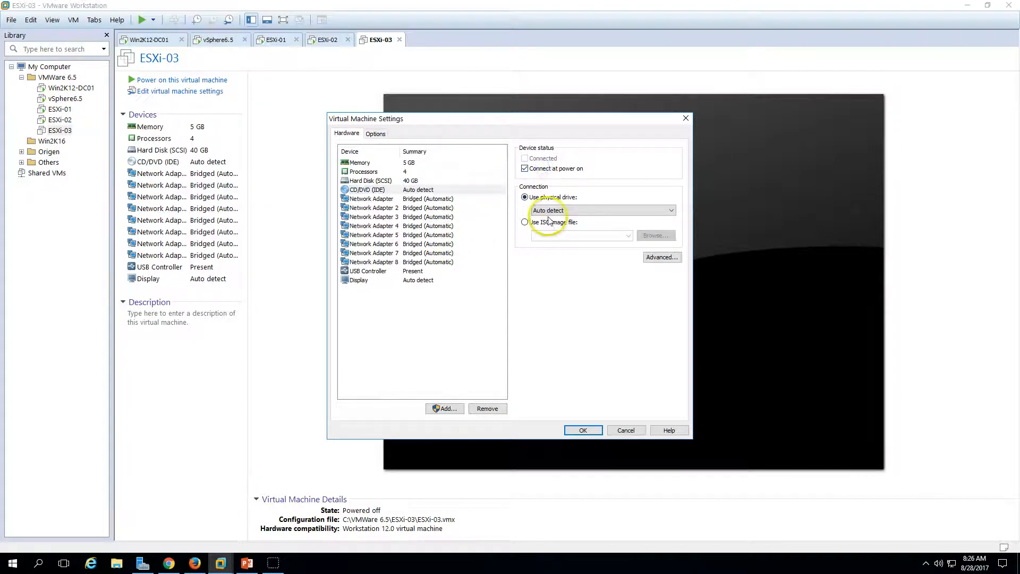
pyautogui.click(653, 236)
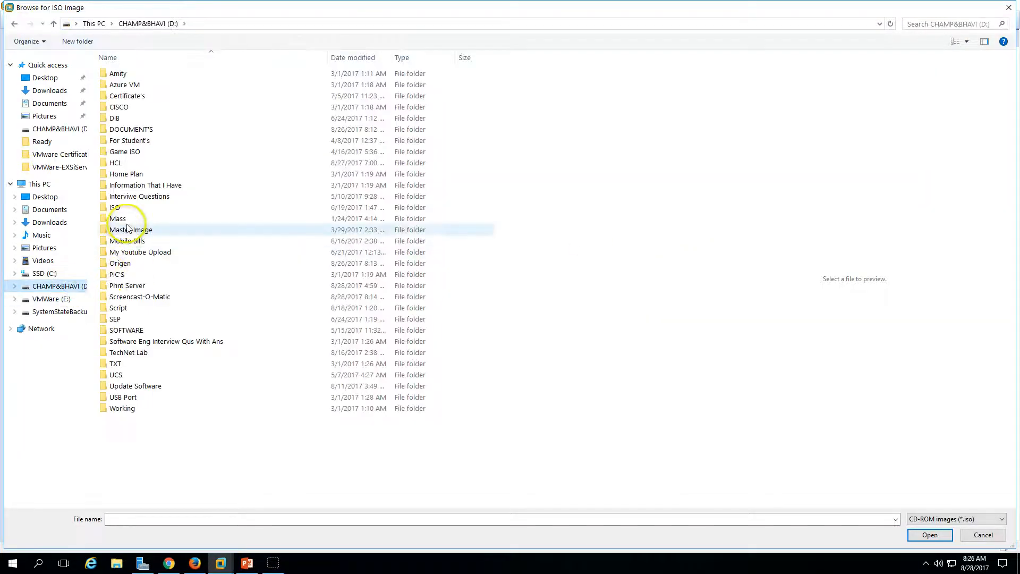
# - Pick the ESXi 6.5 VMvisor installer ISO from D:\ISO\VMware-EXSiServer 6.5 as the drive image
pyautogui.doubleClick(115, 207)
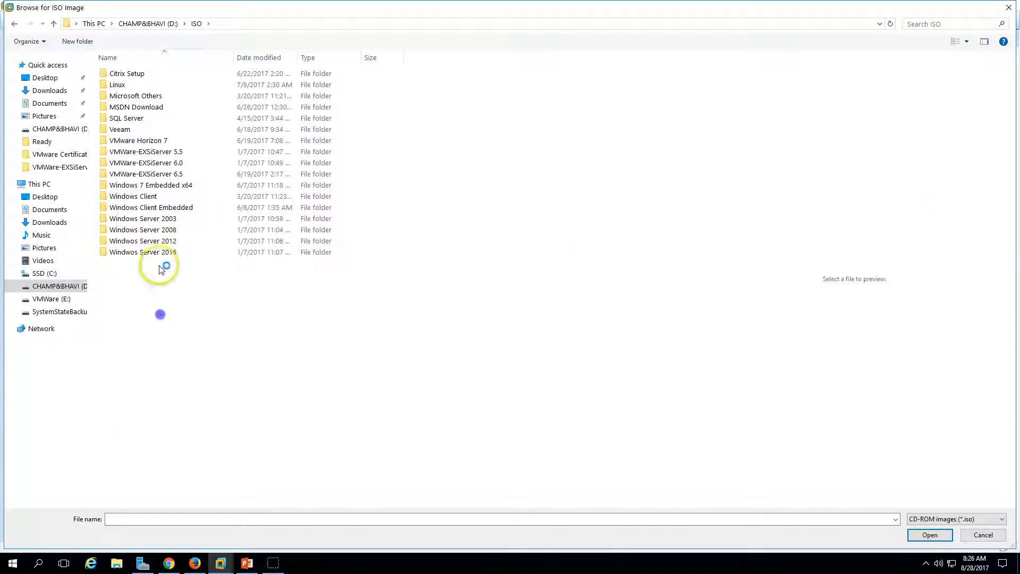
pyautogui.doubleClick(146, 173)
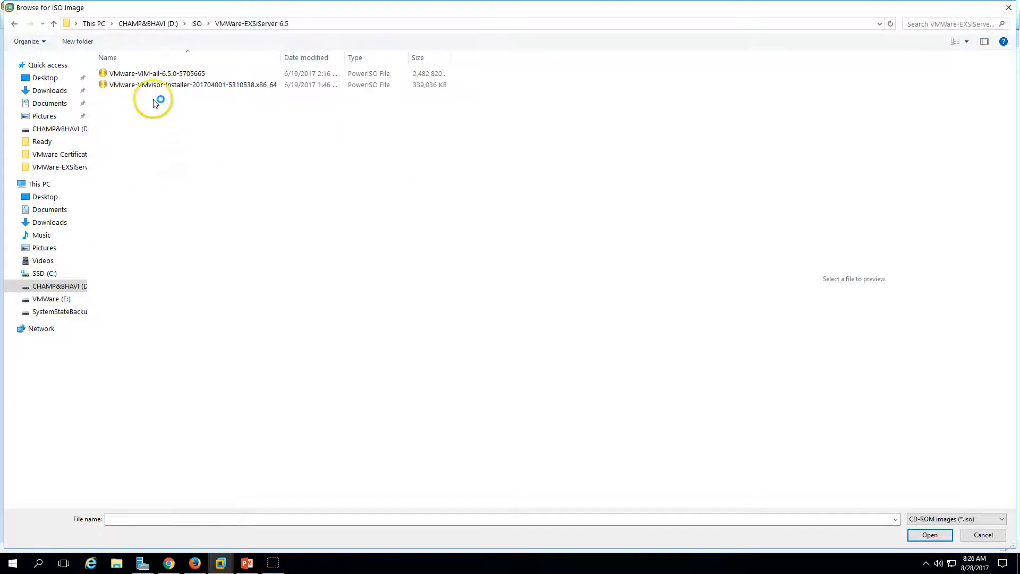
pyautogui.click(192, 85)
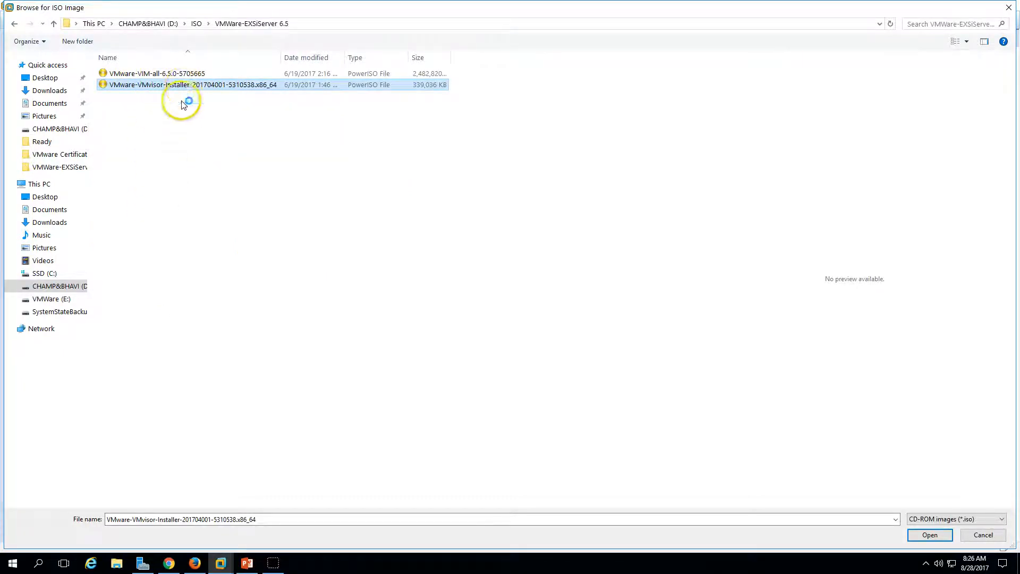
pyautogui.click(929, 535)
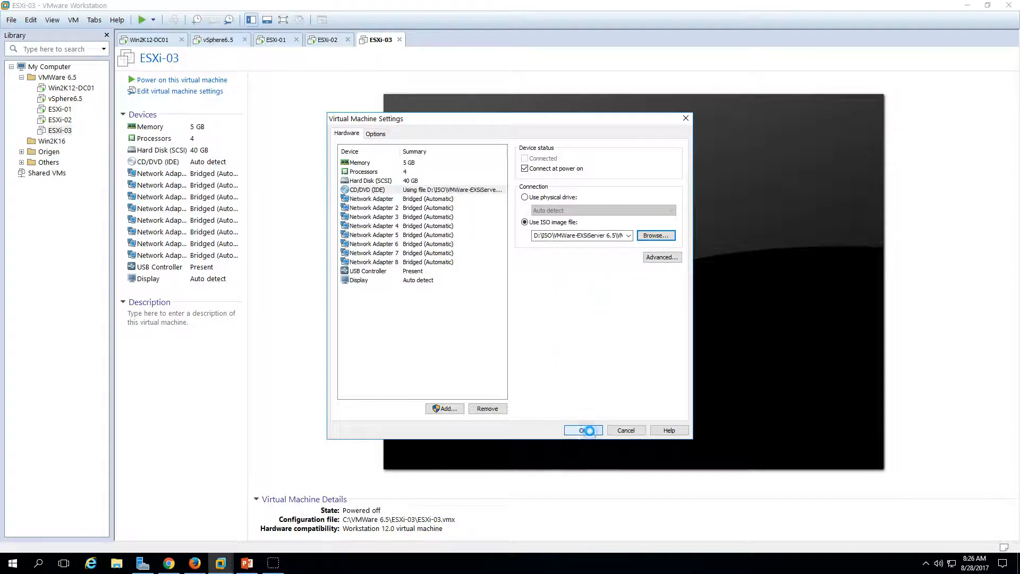
# - Apply the settings so ESXi-03 powers on and boots the ESXi 6.5.0 installer
pyautogui.click(245, 563)
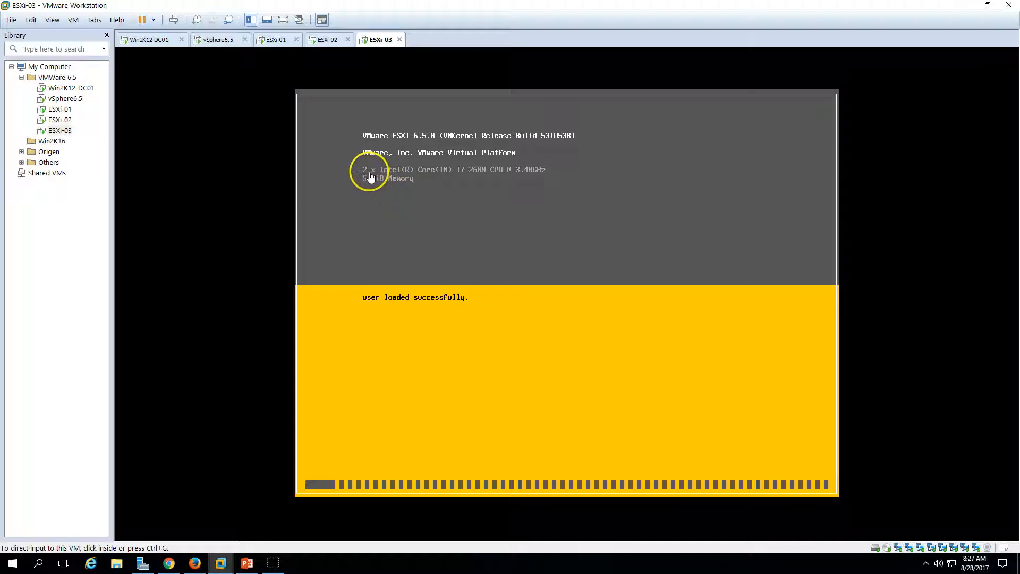
pyautogui.moveTo(364, 188)
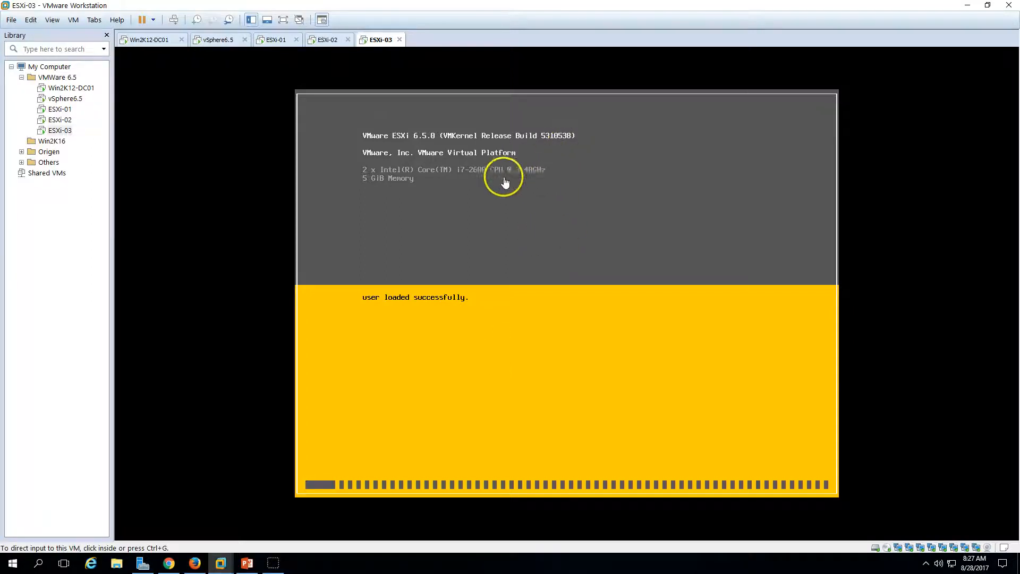
pyautogui.moveTo(531, 317)
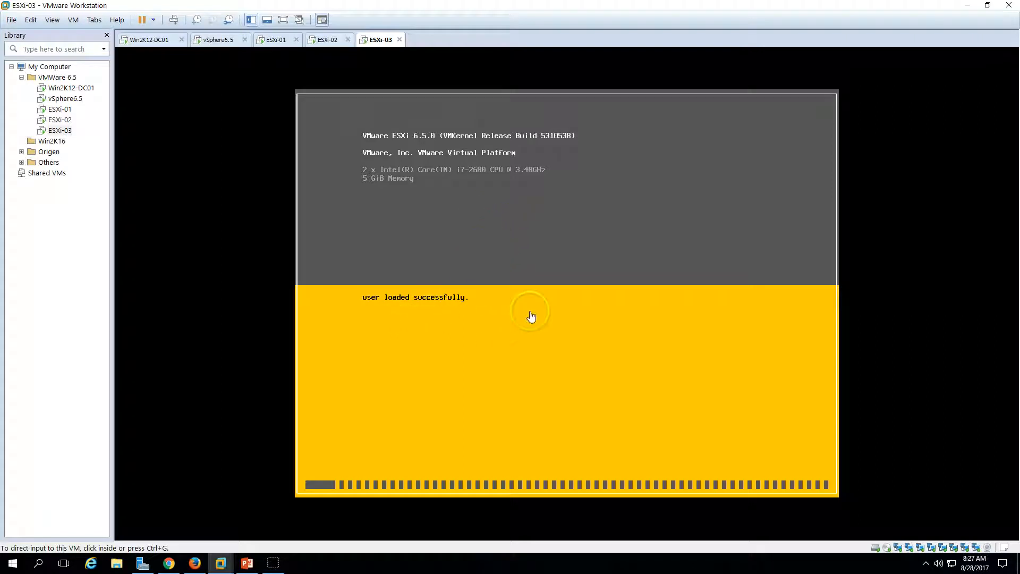
pyautogui.moveTo(453, 316)
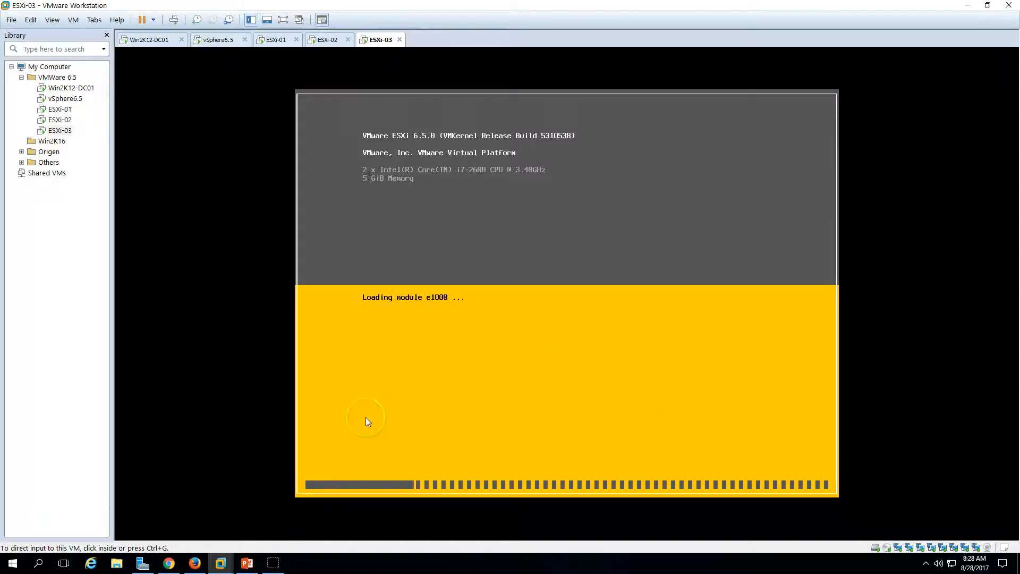
pyautogui.moveTo(355, 408)
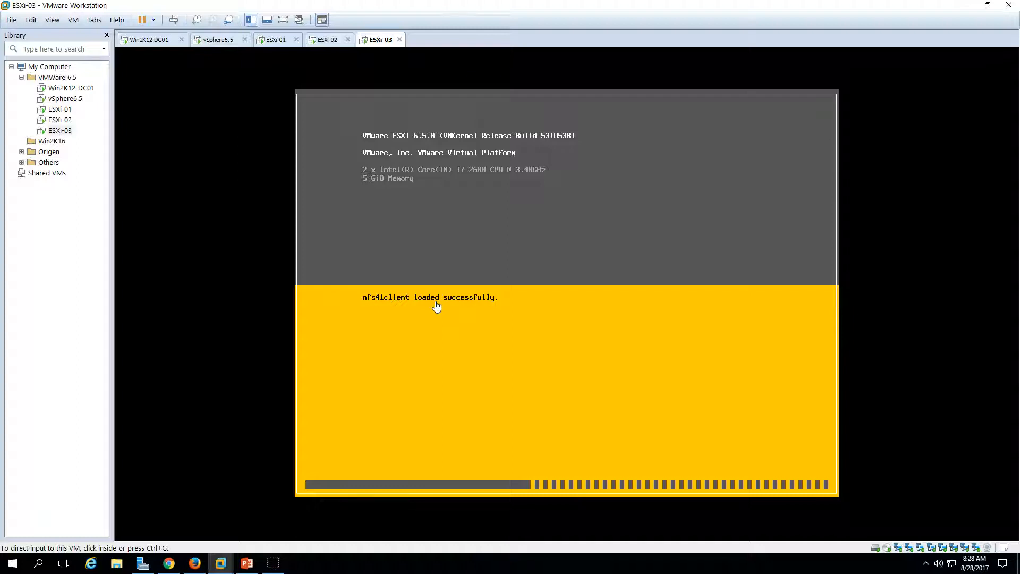
pyautogui.moveTo(310, 524)
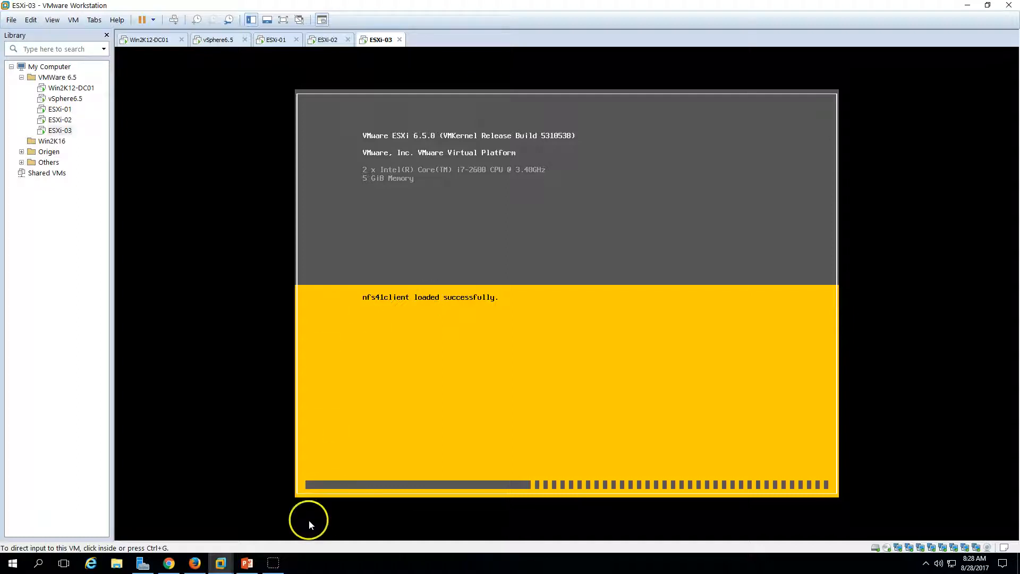
pyautogui.moveTo(390, 329)
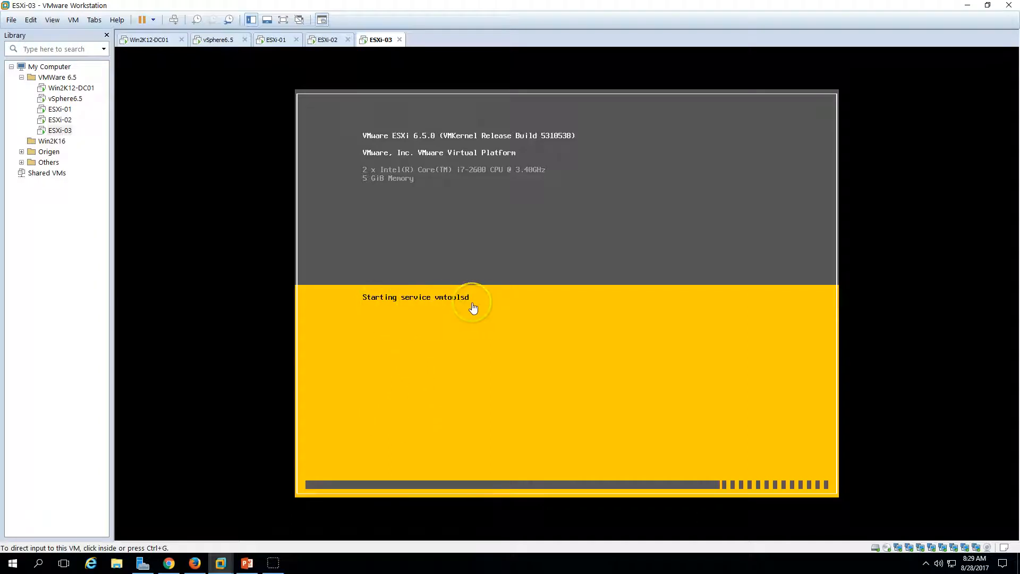
pyautogui.moveTo(500, 280)
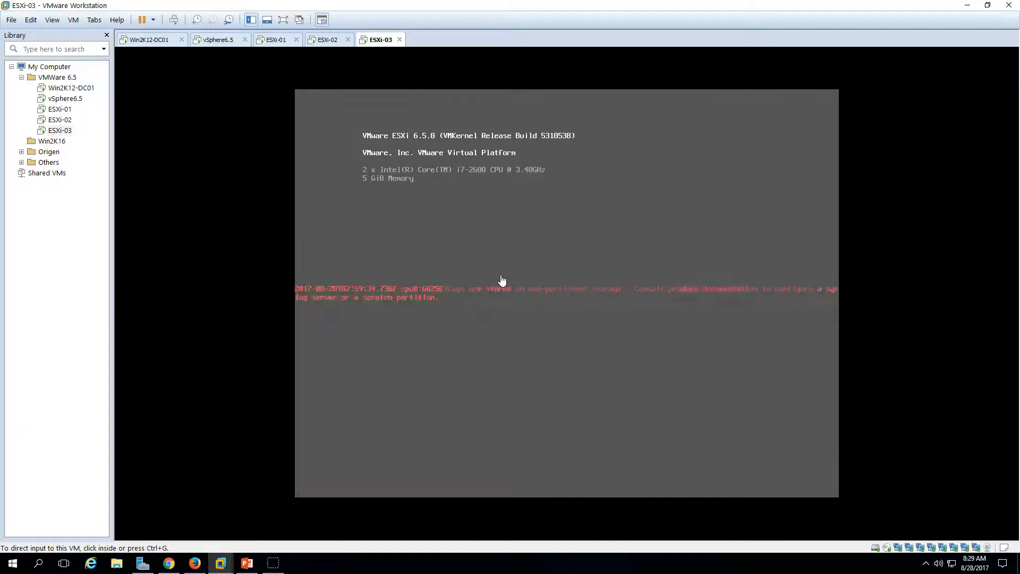
# - Give keyboard control to ESXi-03's console at the installer welcome screen
pyautogui.click(420, 402)
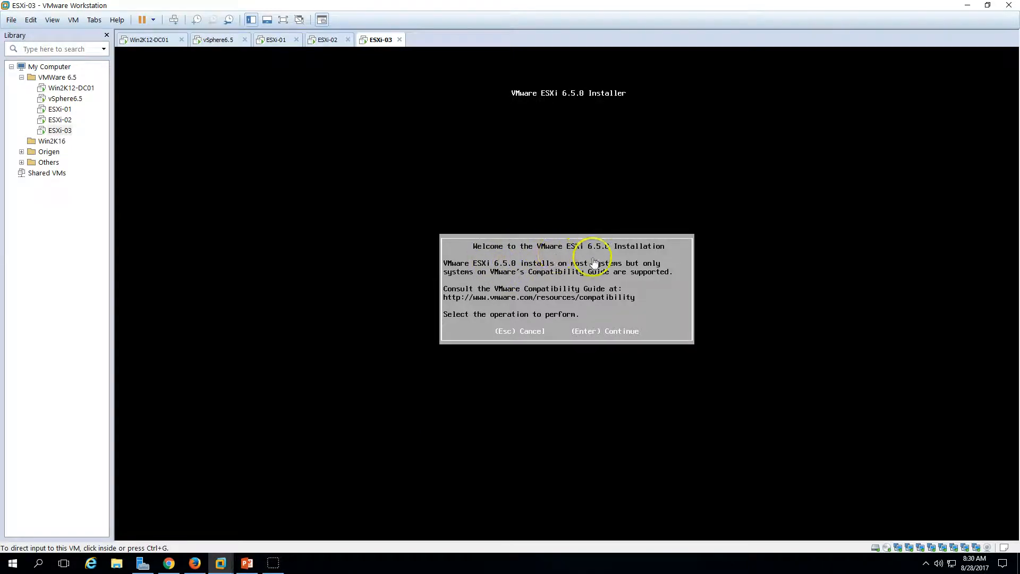
pyautogui.moveTo(593, 302)
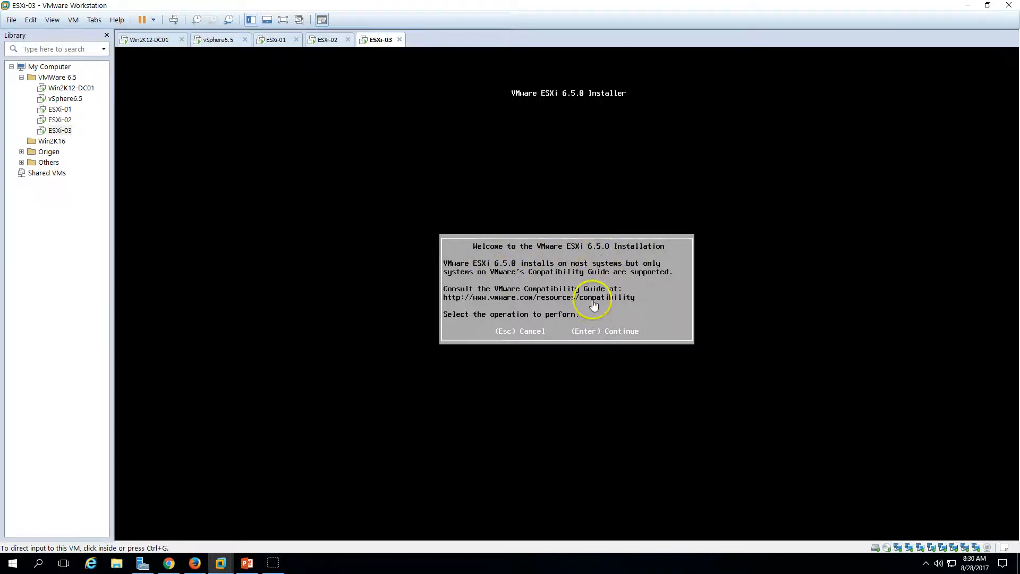
pyautogui.click(592, 303)
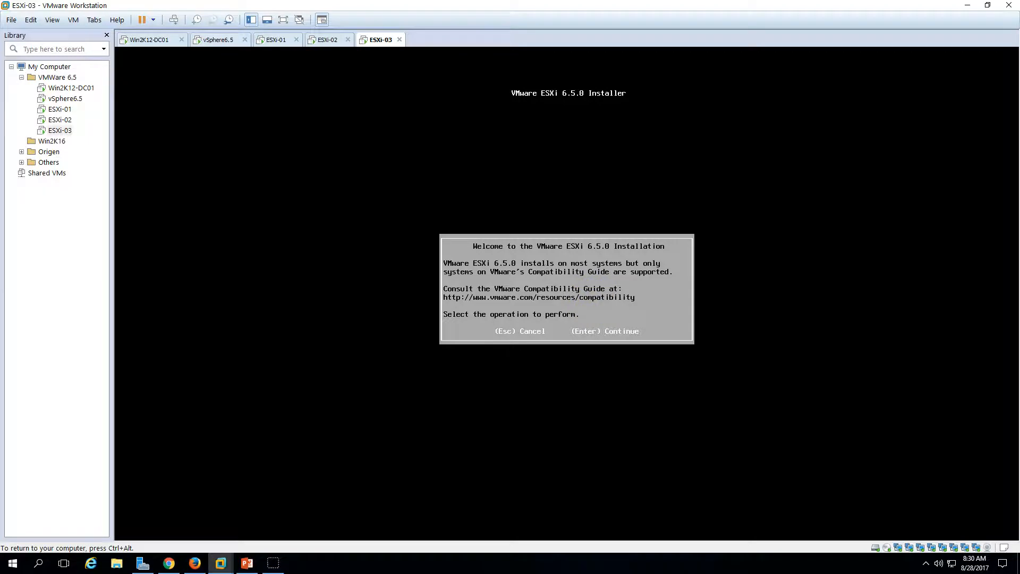
# - Accept the EULA with F11 and enter the root password to reach the Confirm Install prompt
pyautogui.press('enter')
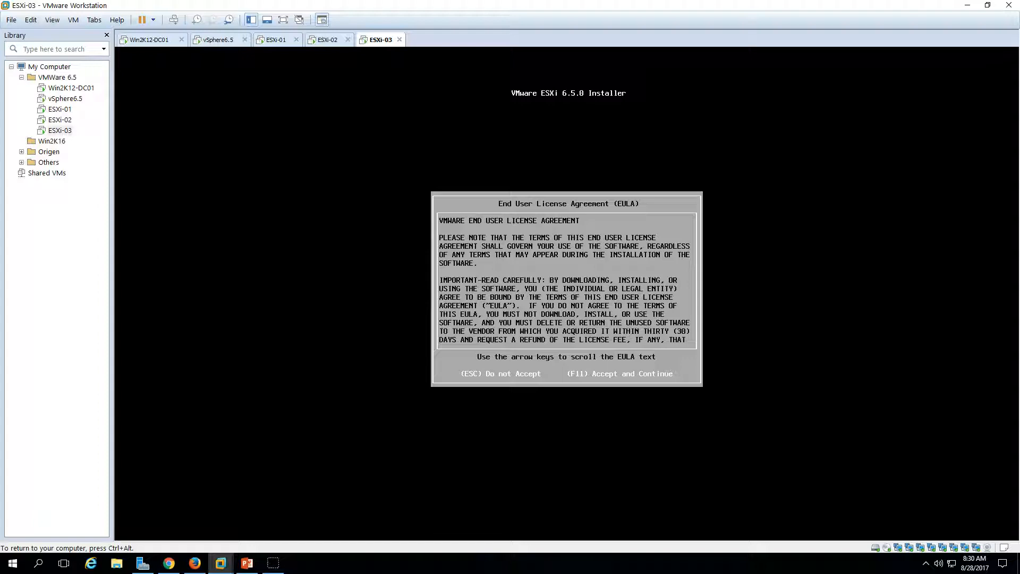
pyautogui.press('f11')
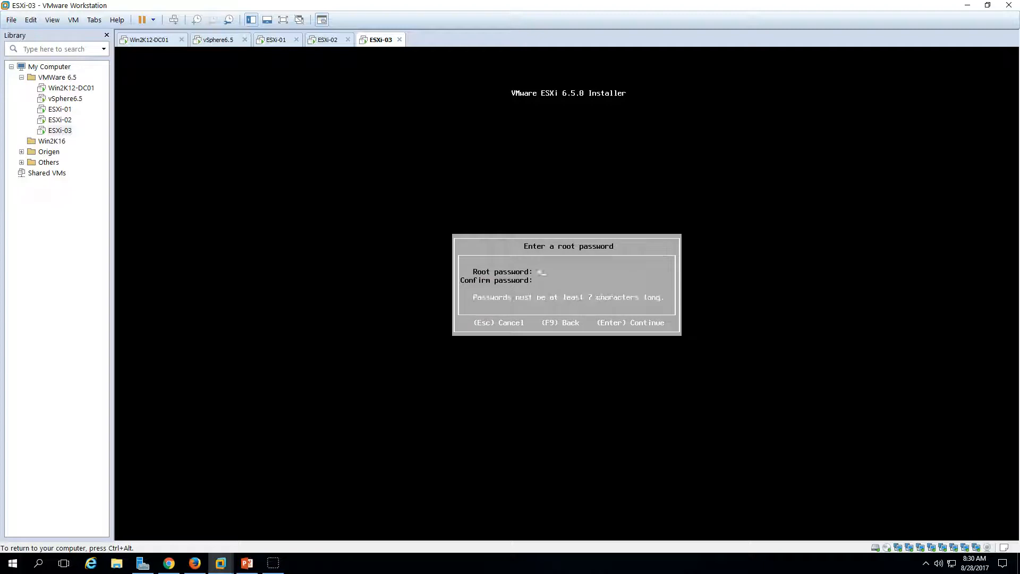
pyautogui.write('password')
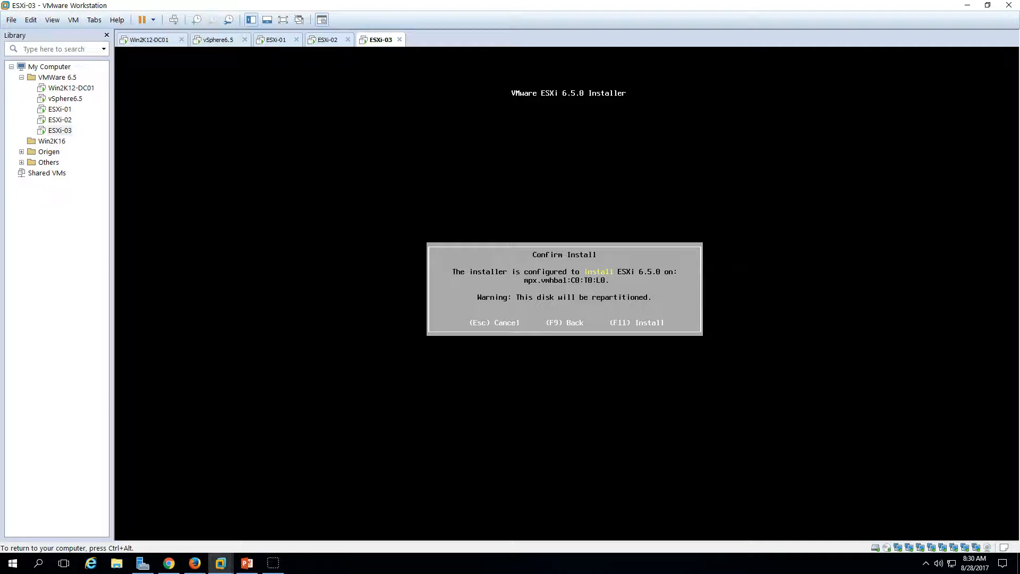
# - Confirm with F11 and let ESXi 6.5.0 install onto ESXi-03's disk
pyautogui.press('F11')
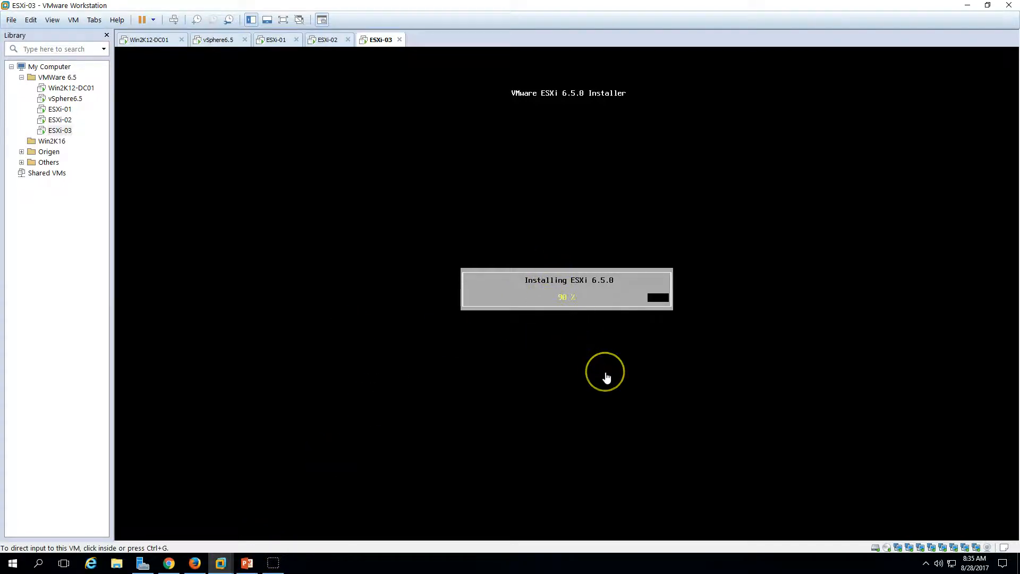
pyautogui.moveTo(607, 378)
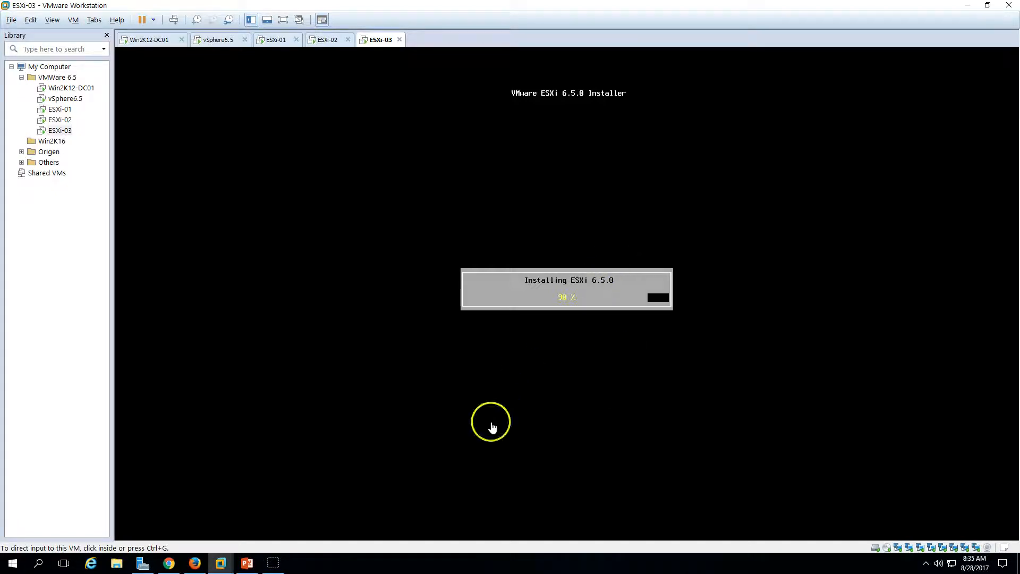
pyautogui.moveTo(440, 437)
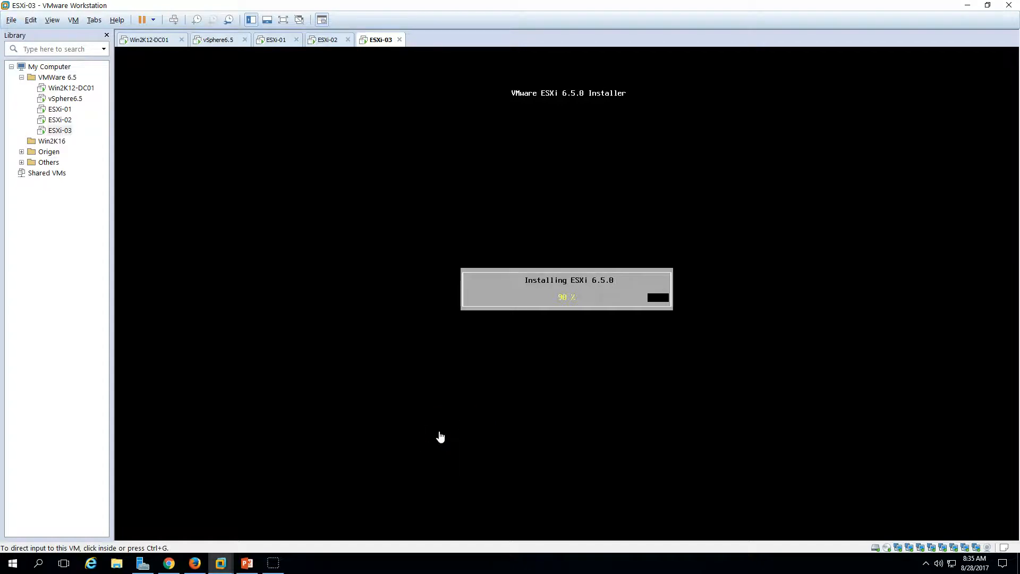
pyautogui.click(459, 428)
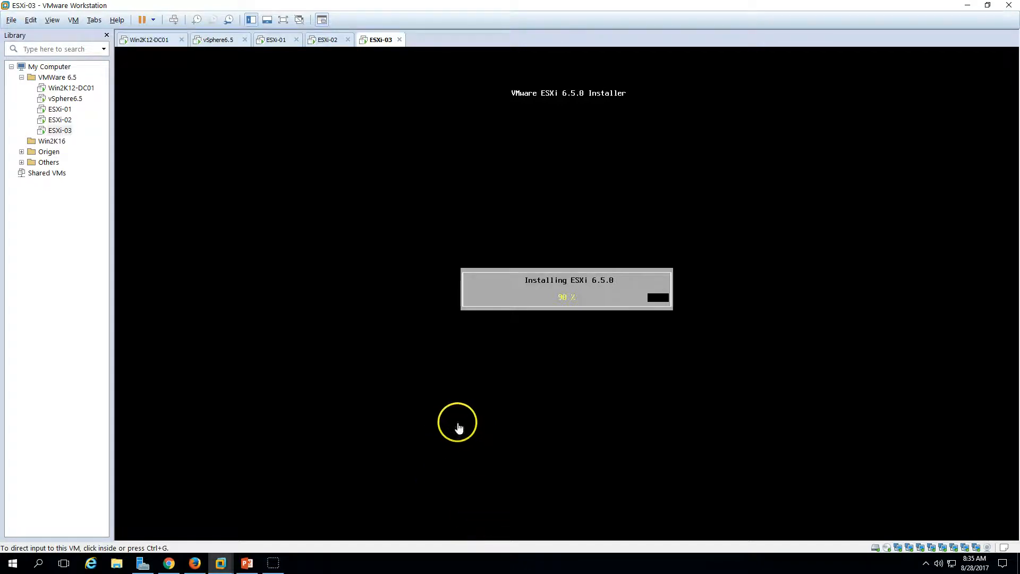
pyautogui.moveTo(390, 442)
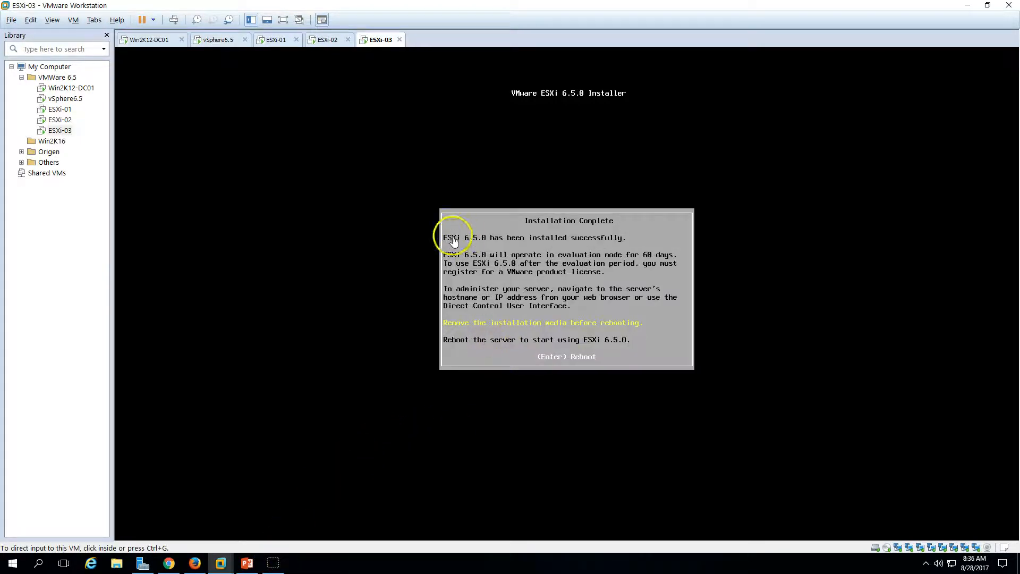
pyautogui.moveTo(475, 241)
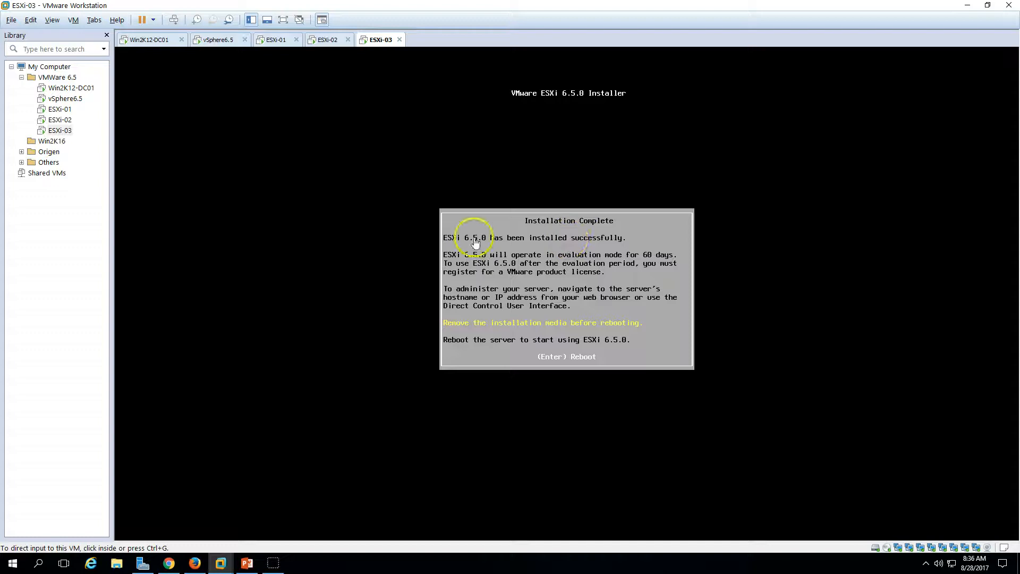
pyautogui.moveTo(602, 338)
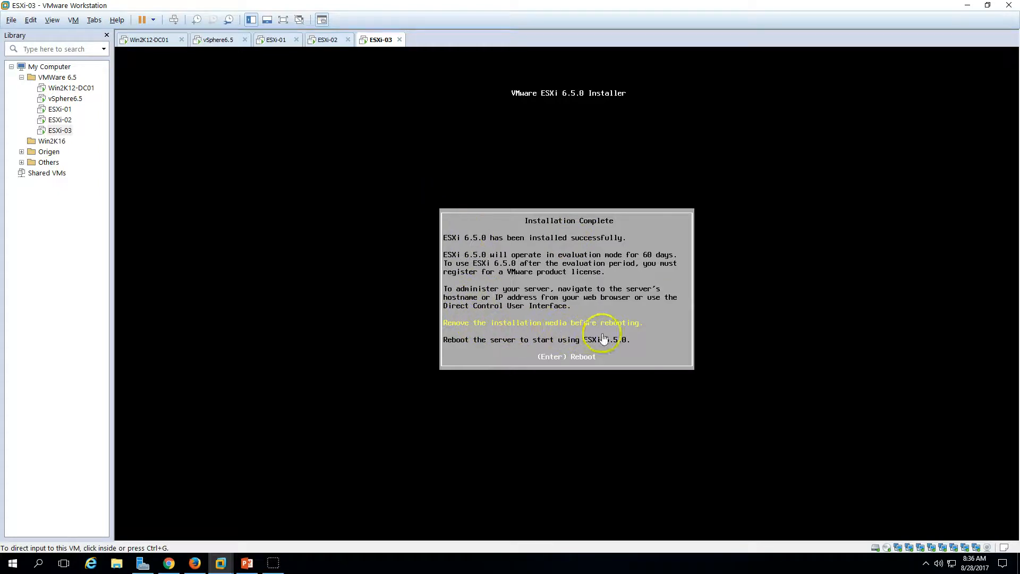
# - Disconnect the installer ISO from ESXi-03's CD/DVD drive and apply the change
pyautogui.rightClick(380, 40)
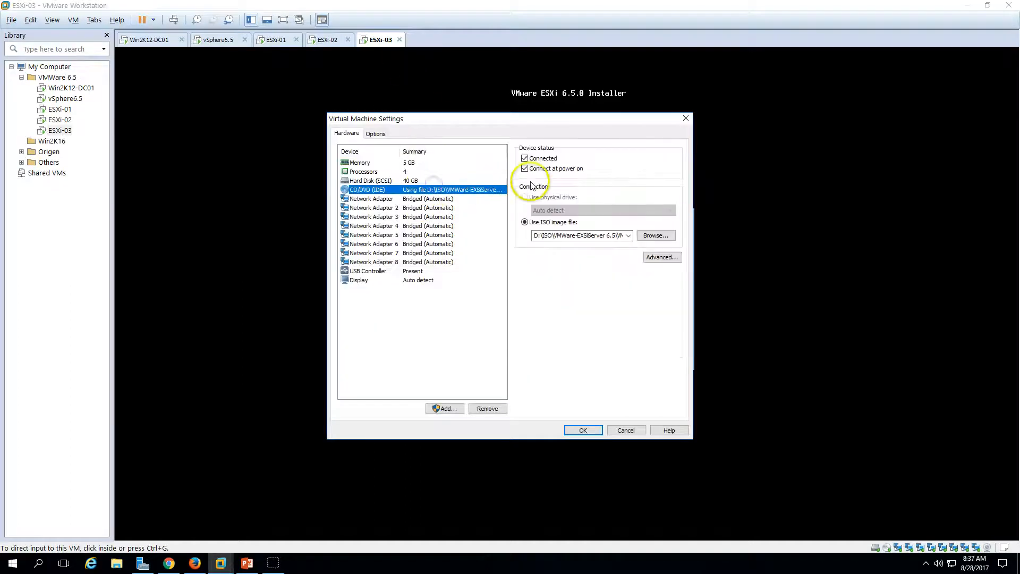
pyautogui.click(524, 159)
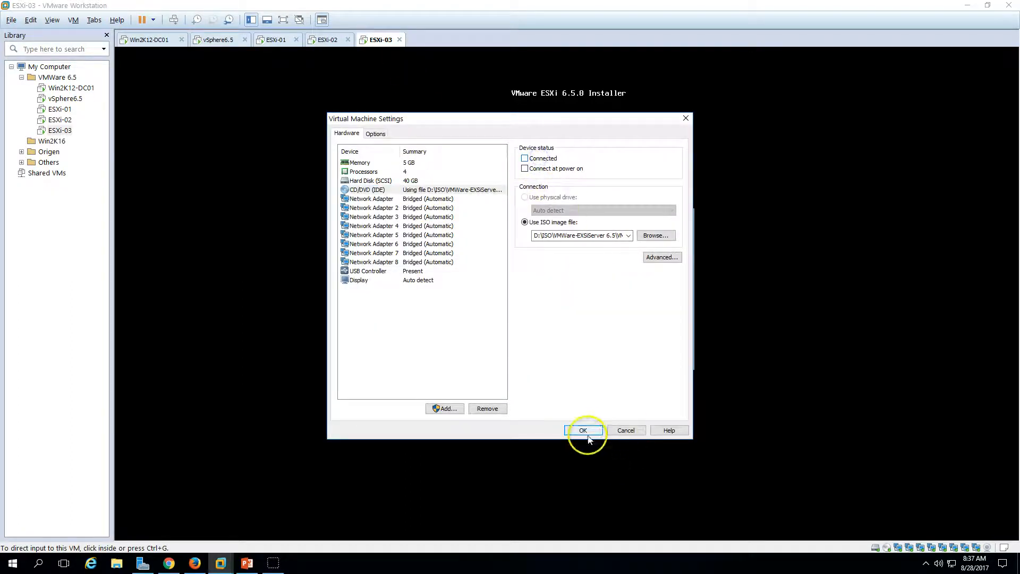
pyautogui.click(583, 430)
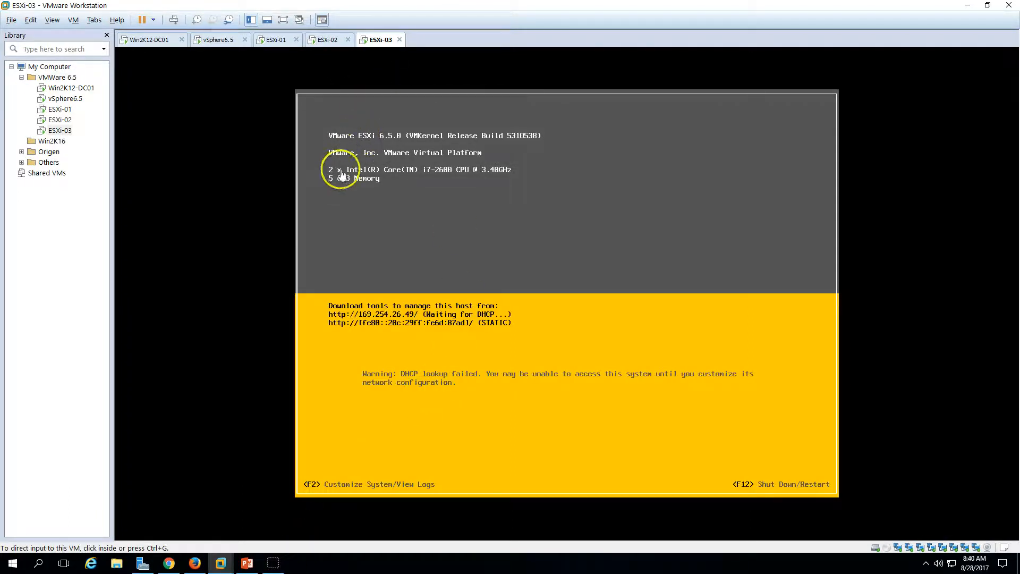
pyautogui.moveTo(485, 325)
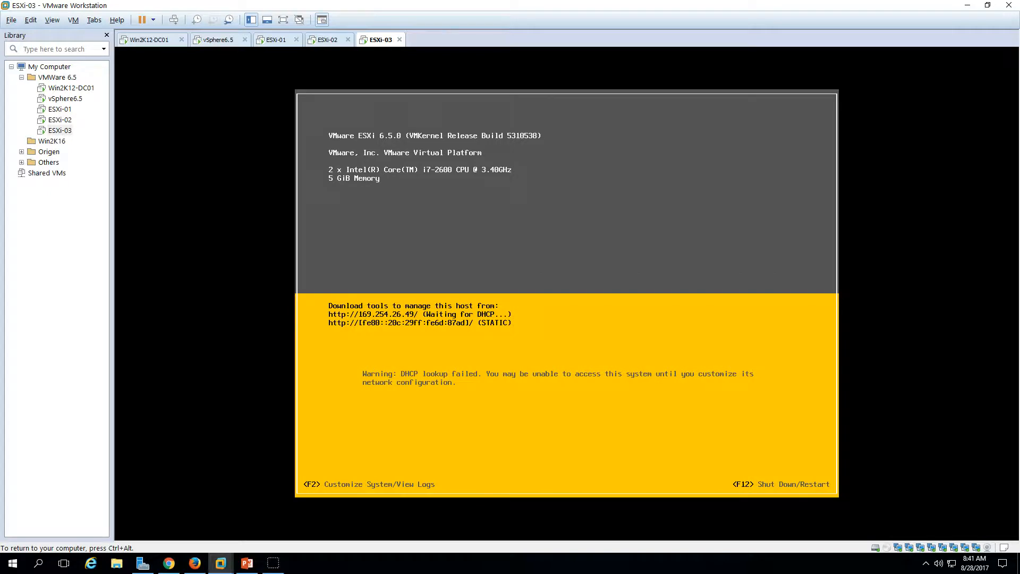
# - Enter the rebooted host's System Customization menu with F2
pyautogui.press('f2')
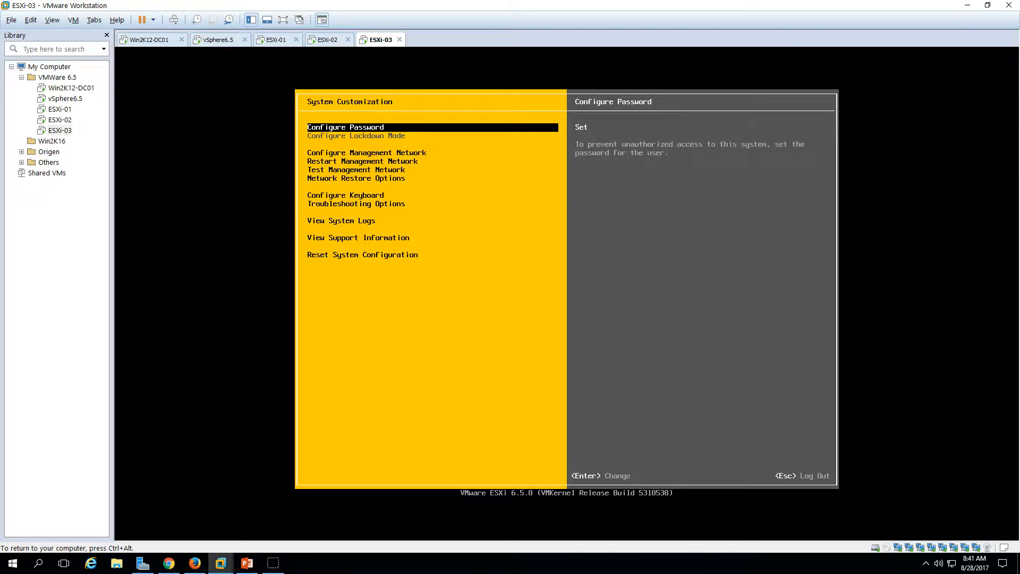
# - Reach the IPv4 Configuration screen under Configure Management Network on ESXi-03
pyautogui.press('enter')
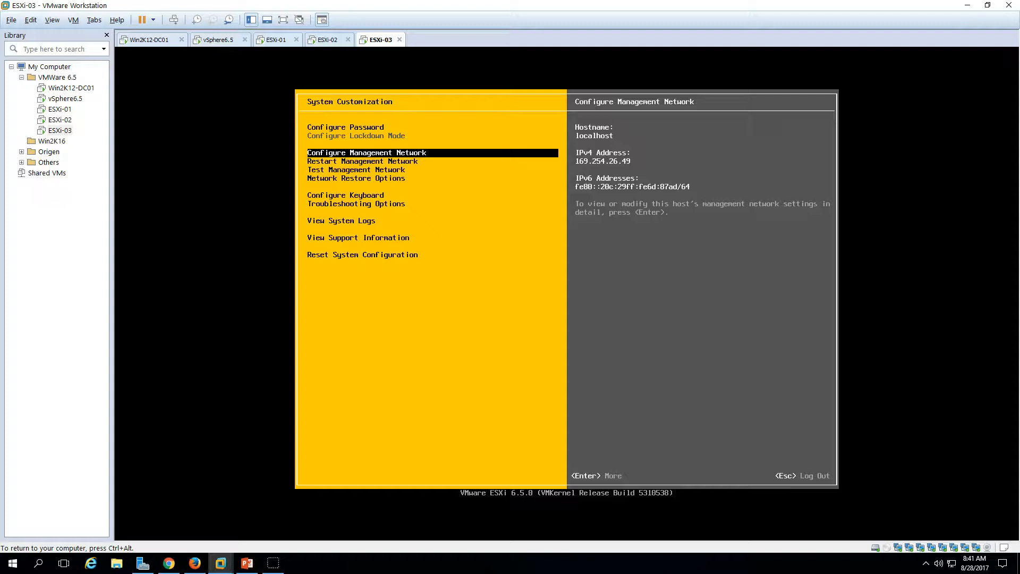
pyautogui.press('enter')
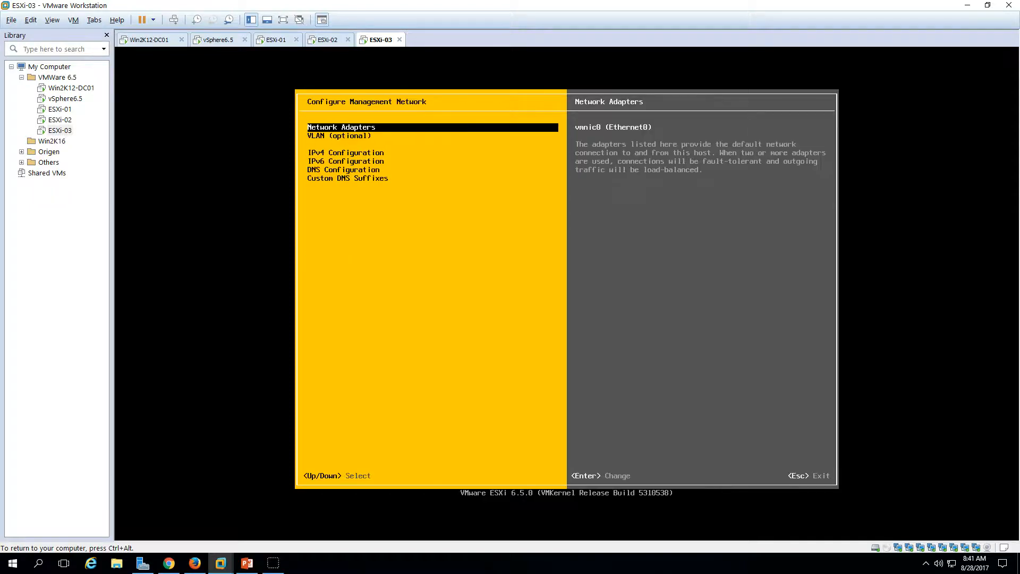
pyautogui.press('Down')
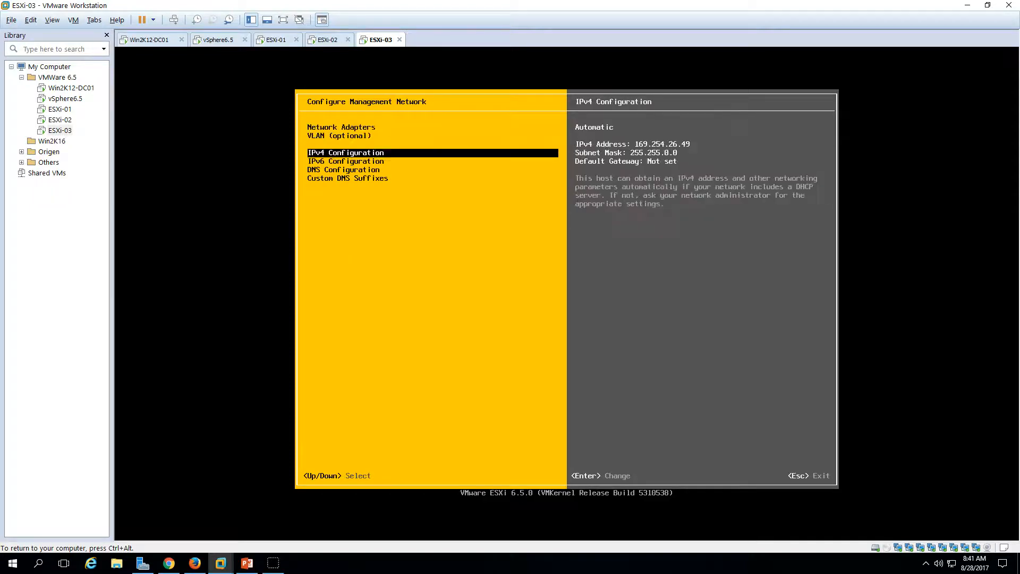
pyautogui.press('enter')
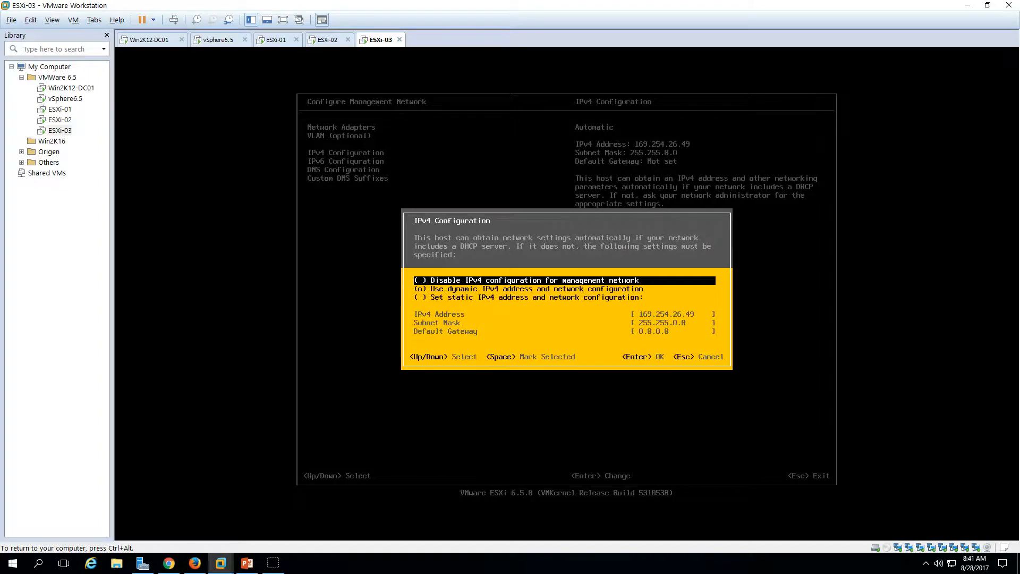
# - Choose a static IPv4 address of 192.168.1.243 with subnet mask 255.255.255.0
pyautogui.press('Down')
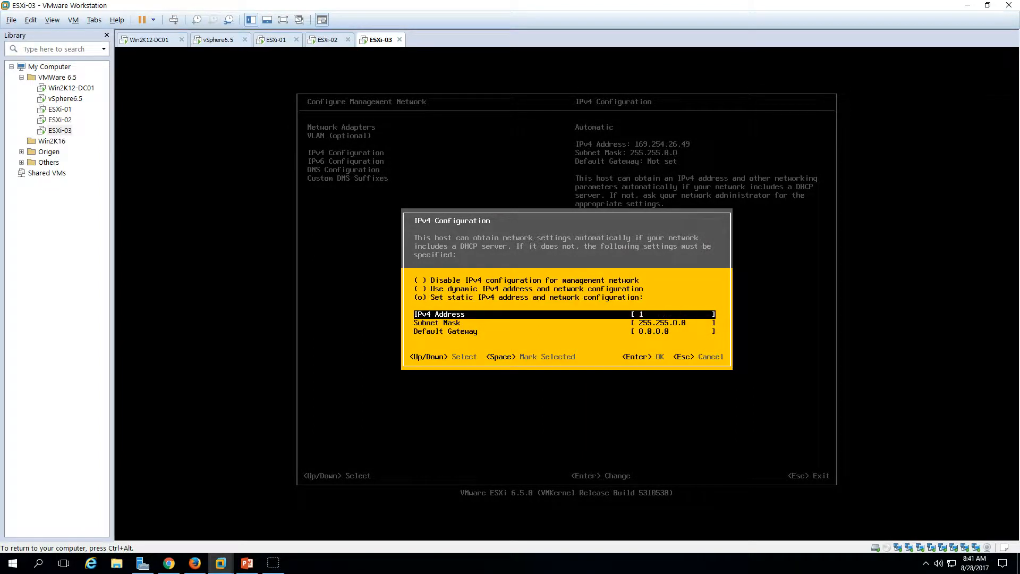
pyautogui.write('192.168.1.243')
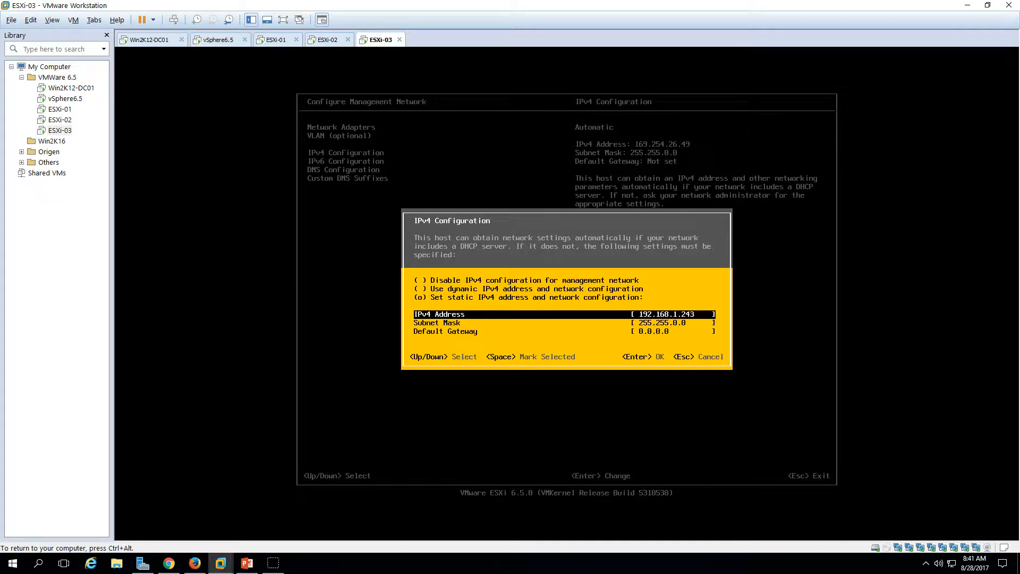
pyautogui.press('Down')
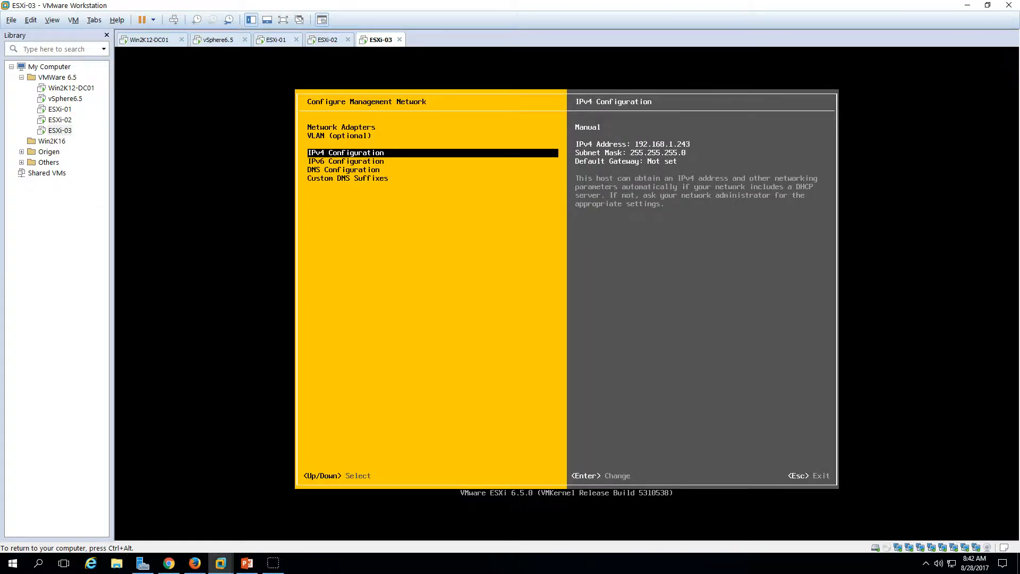
pyautogui.press('Down')
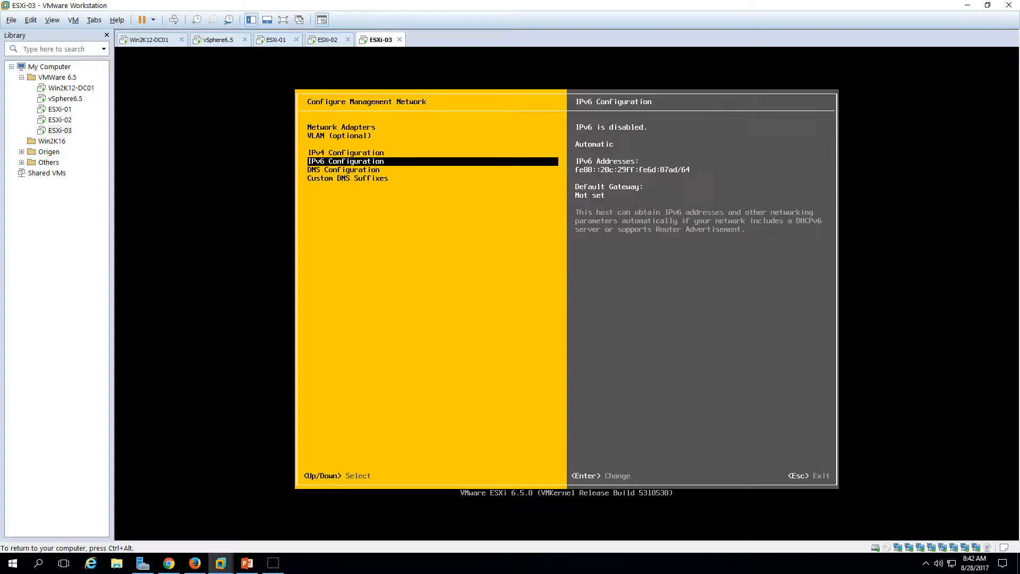
# - Set the primary DNS server to 192.168.1.254 and the hostname to ESXi-03
pyautogui.press('Down')
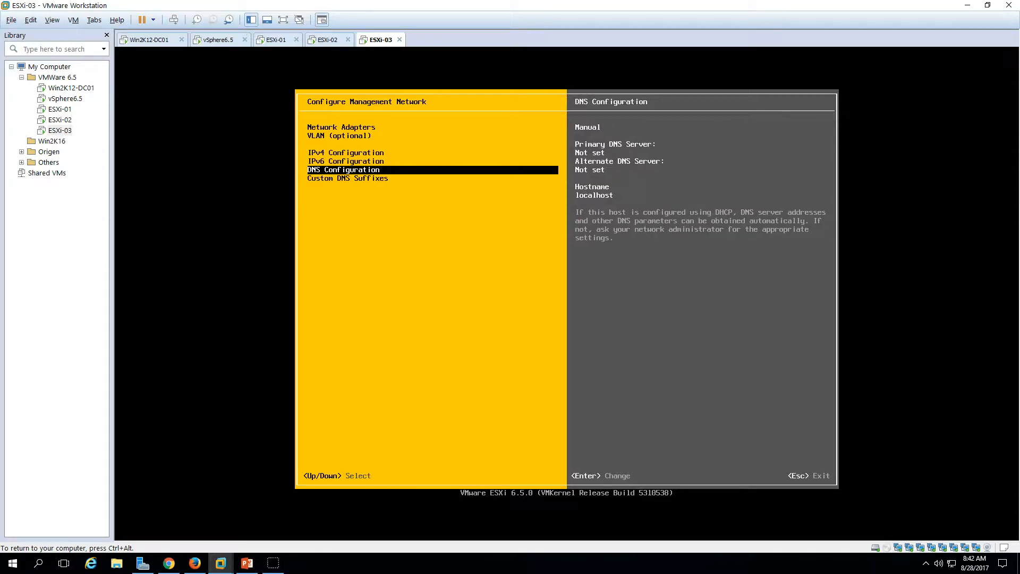
pyautogui.press('enter')
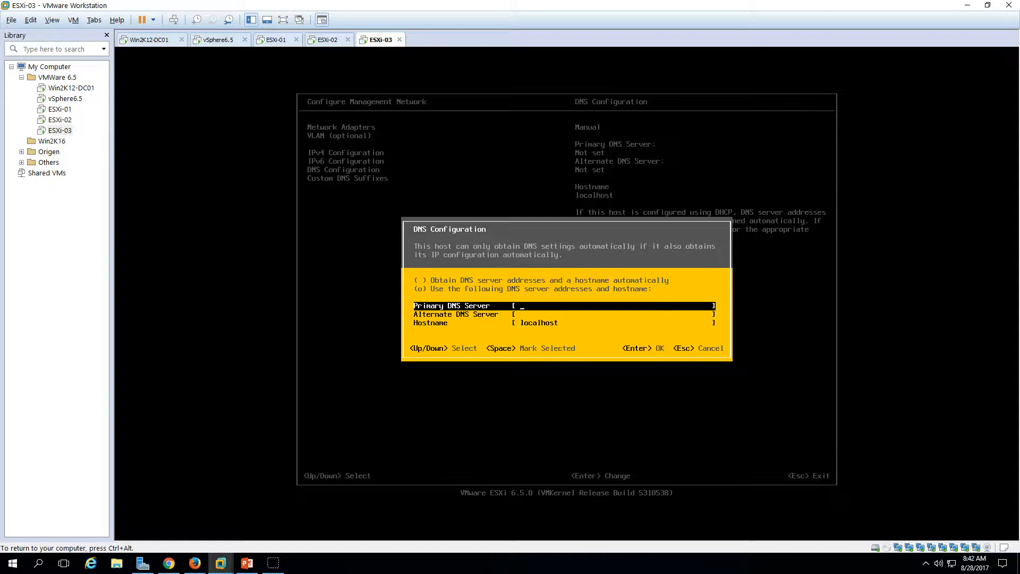
pyautogui.write('192.168')
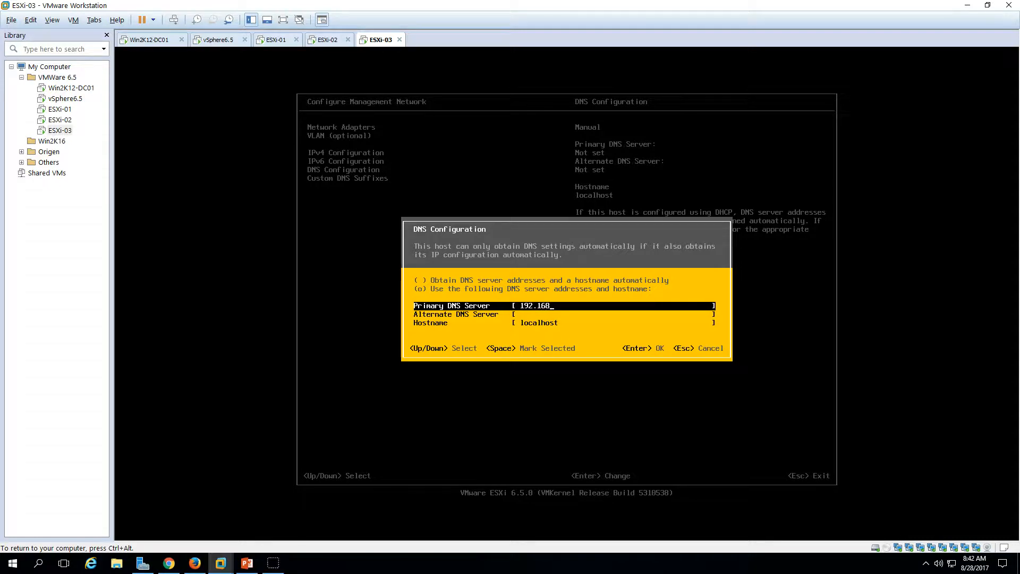
pyautogui.write('.1.254')
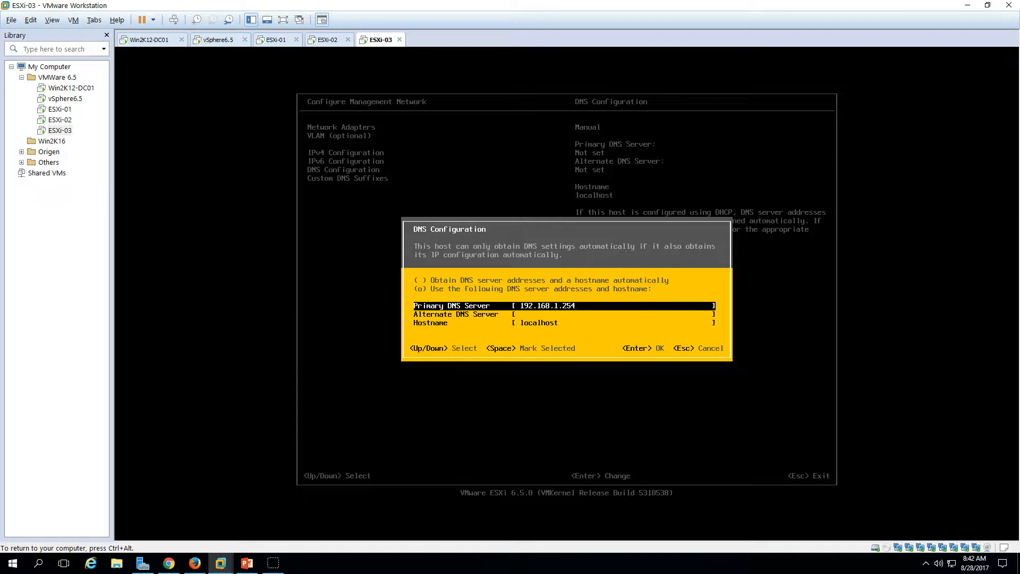
pyautogui.press('Down')
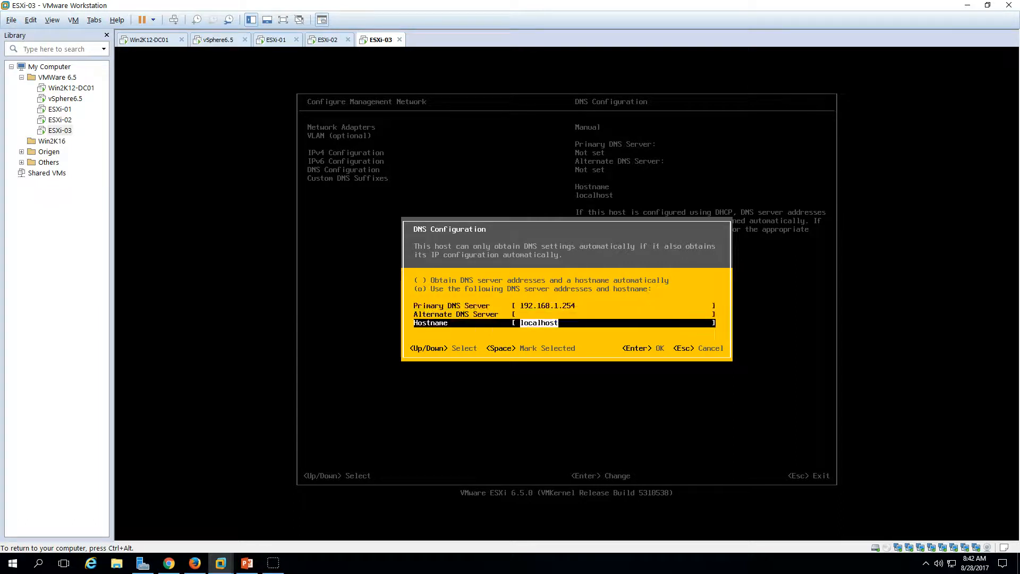
pyautogui.write('ESXi')
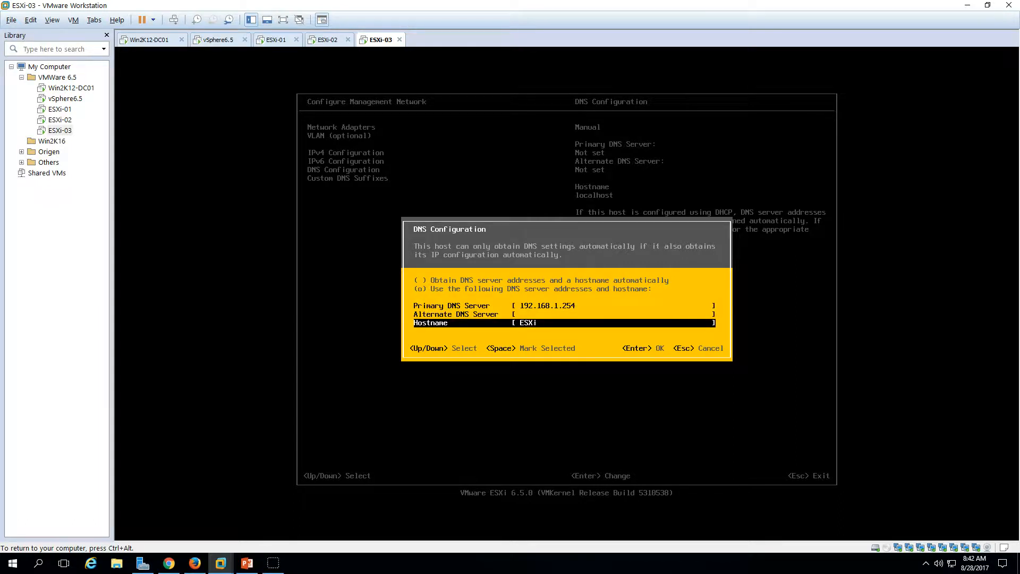
pyautogui.write('-03')
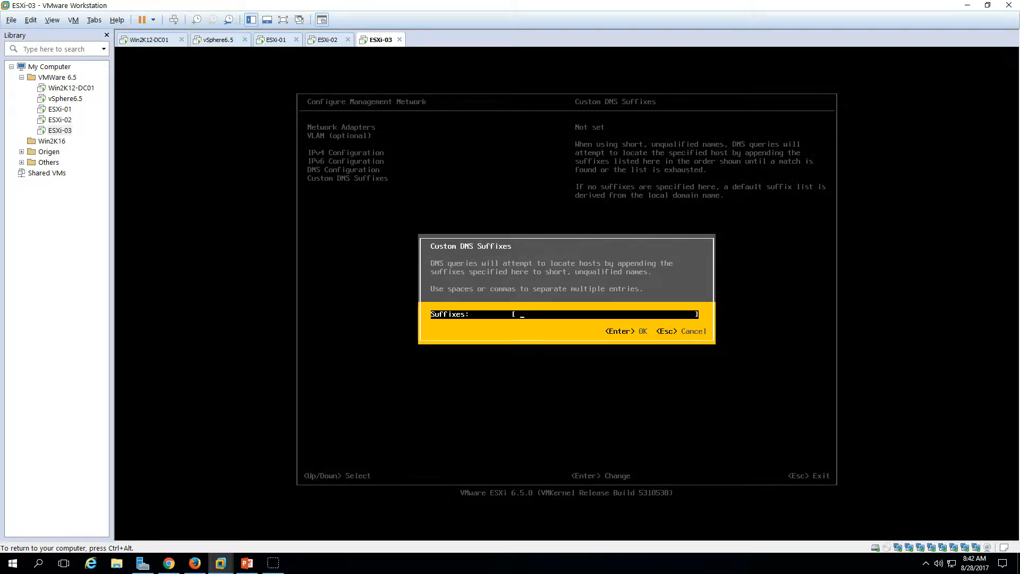
# - Add victorinfosol.com as a custom DNS suffix
pyautogui.write('victor')
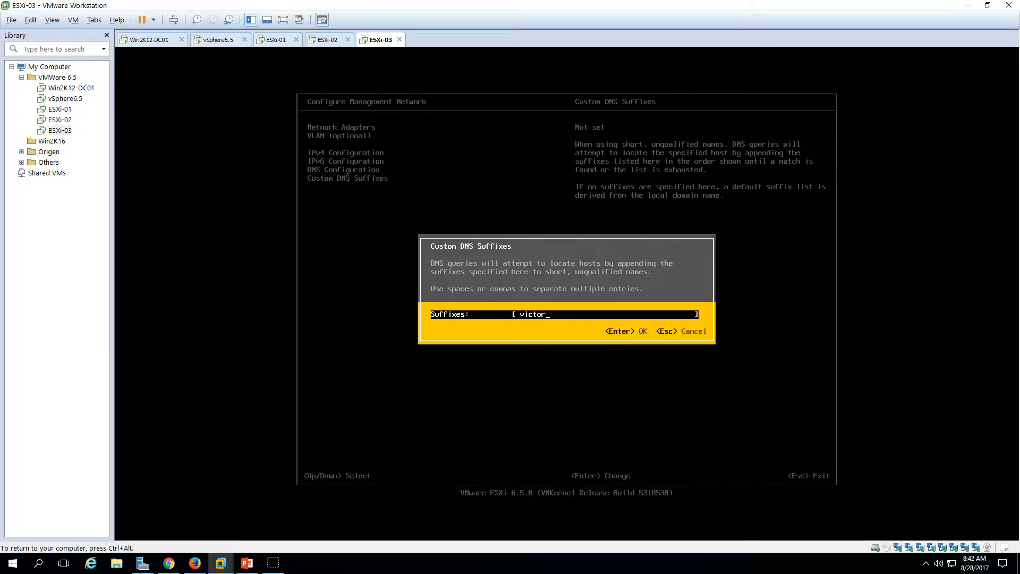
pyautogui.write('infosol.com')
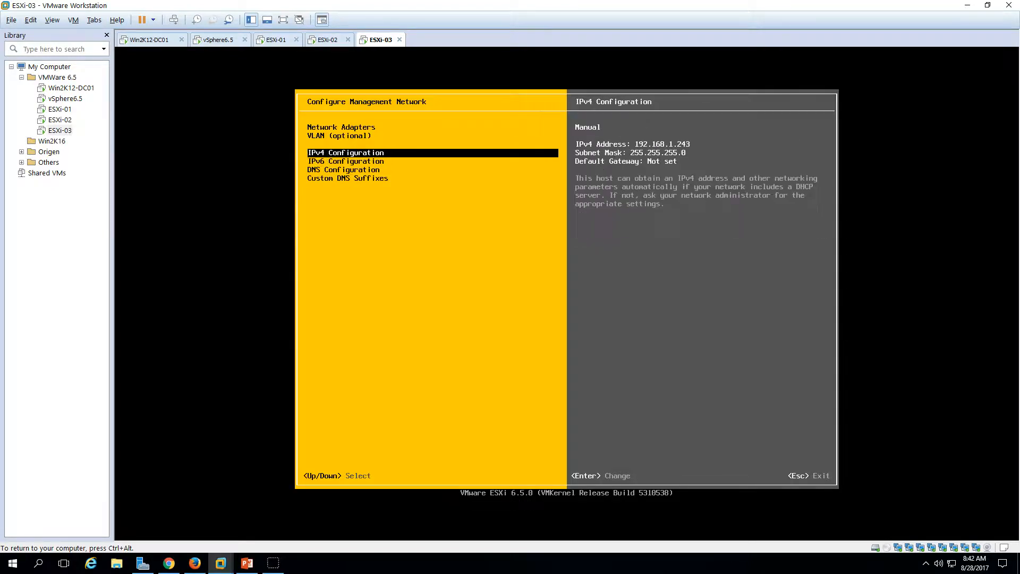
# - Review the IPv6, DNS and suffix entries, apply the changes with a restart, and return to Win2K12-DC01
pyautogui.press('Down')
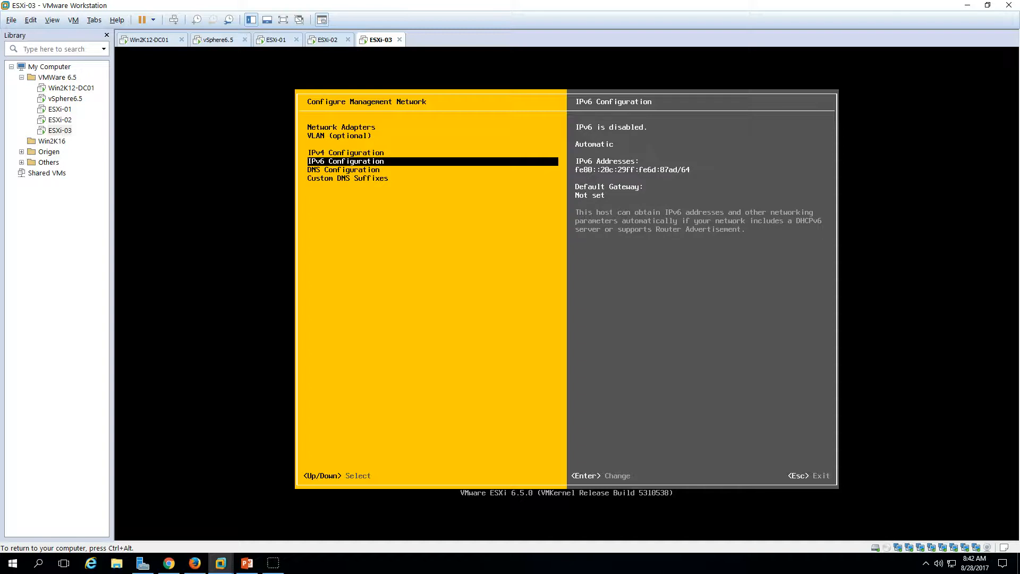
pyautogui.press('Down')
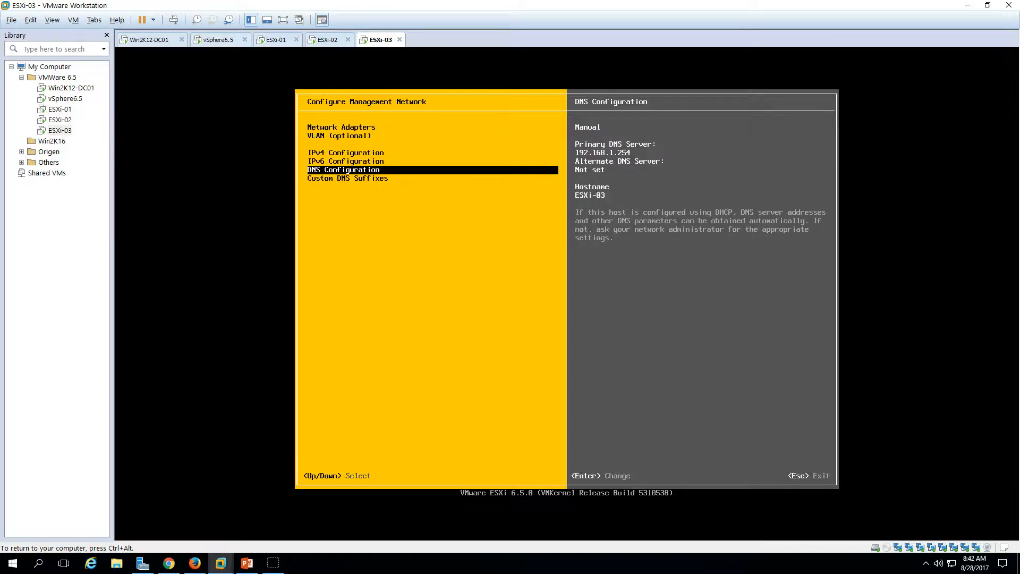
pyautogui.press('Down')
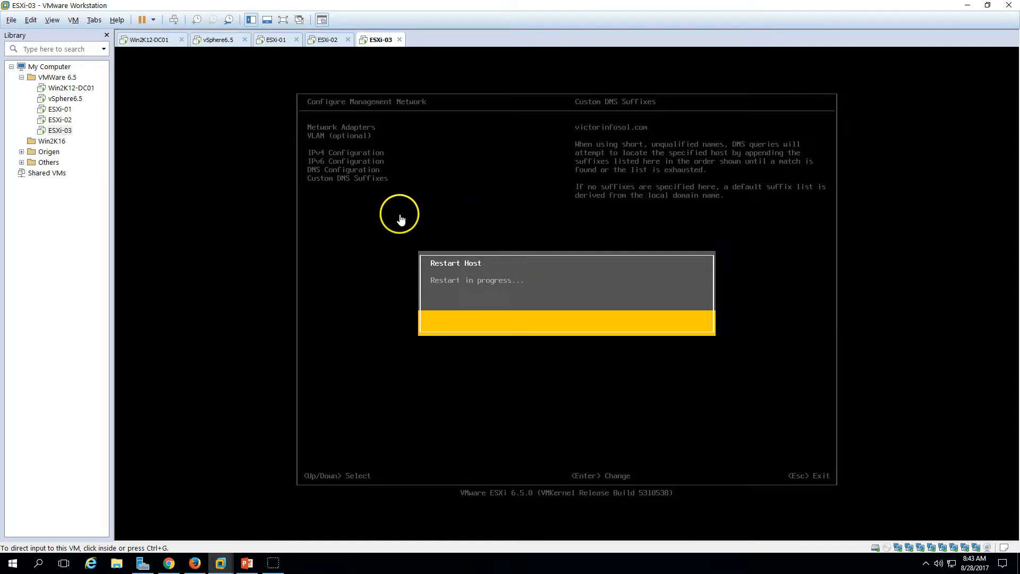
pyautogui.moveTo(541, 202)
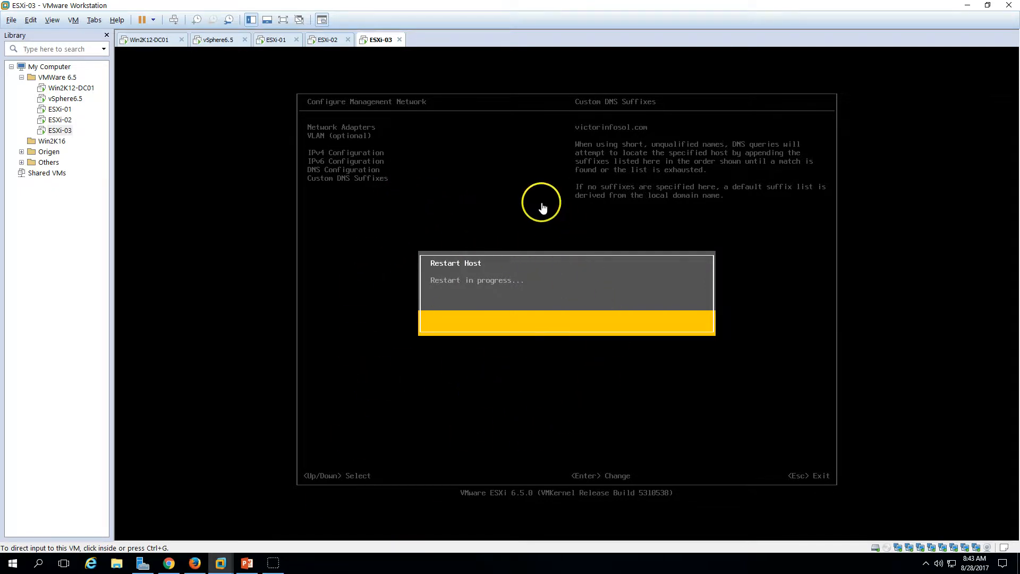
pyautogui.click(151, 40)
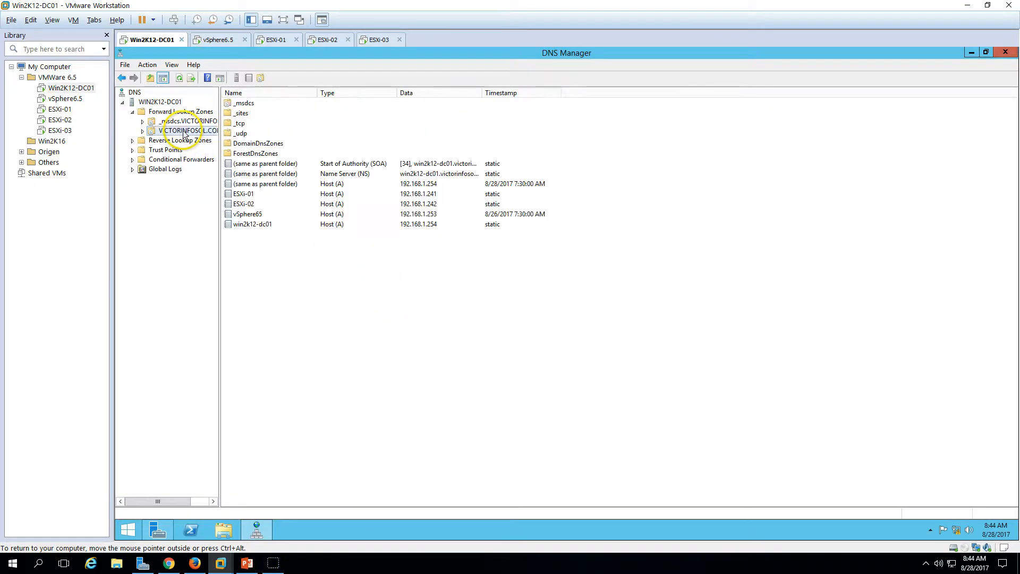
# - Inspect the forward lookup zone's ESXi-02 record and bring up an administrator command prompt beside it
pyautogui.click(243, 193)
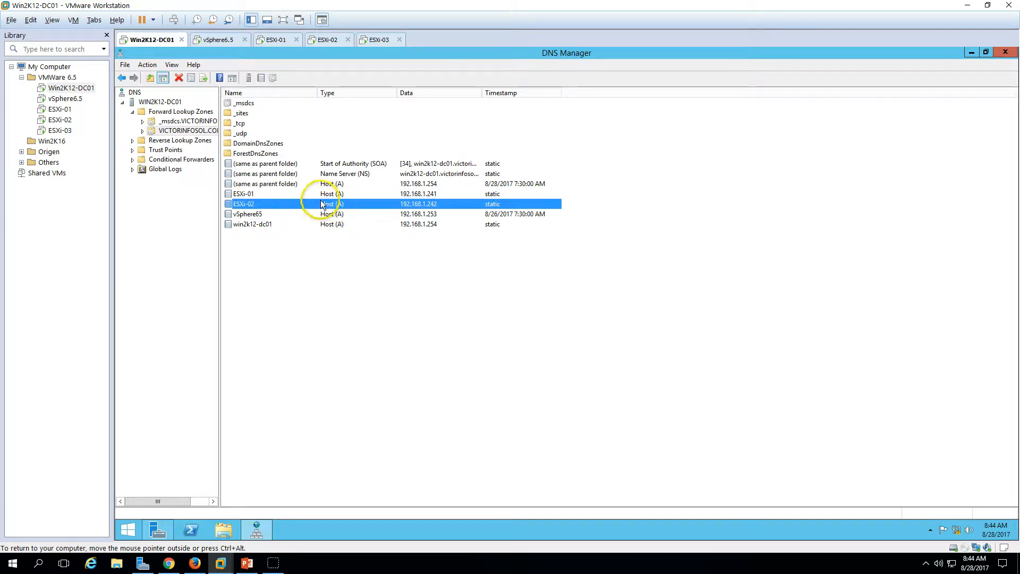
pyautogui.click(251, 343)
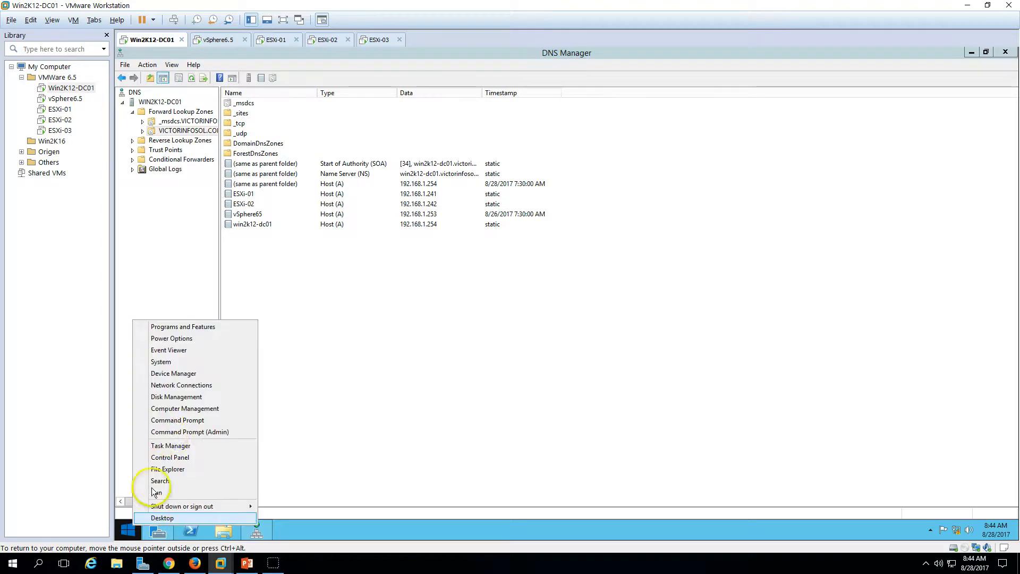
pyautogui.click(189, 431)
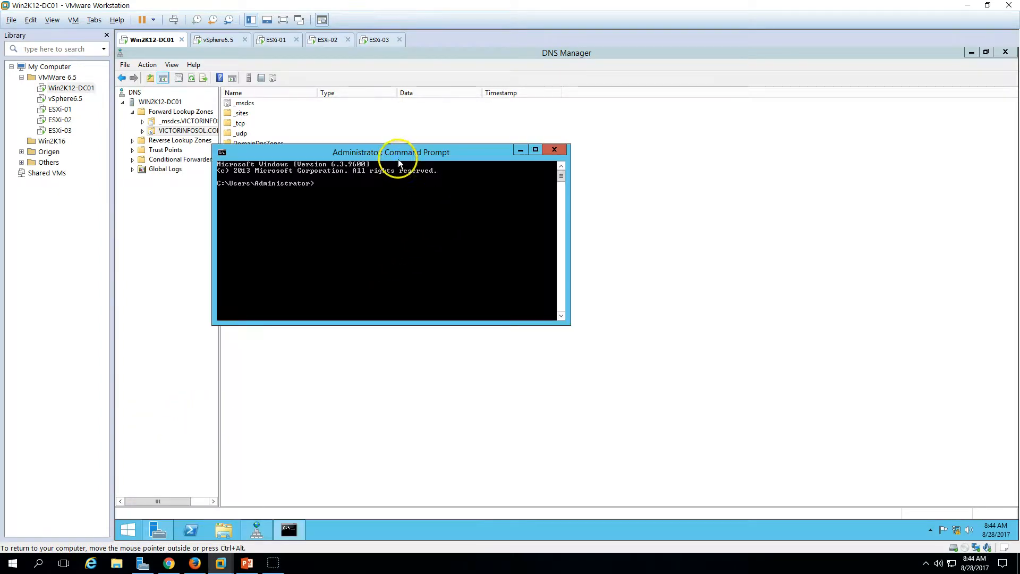
pyautogui.moveTo(390, 152); pyautogui.dragTo(495, 227)
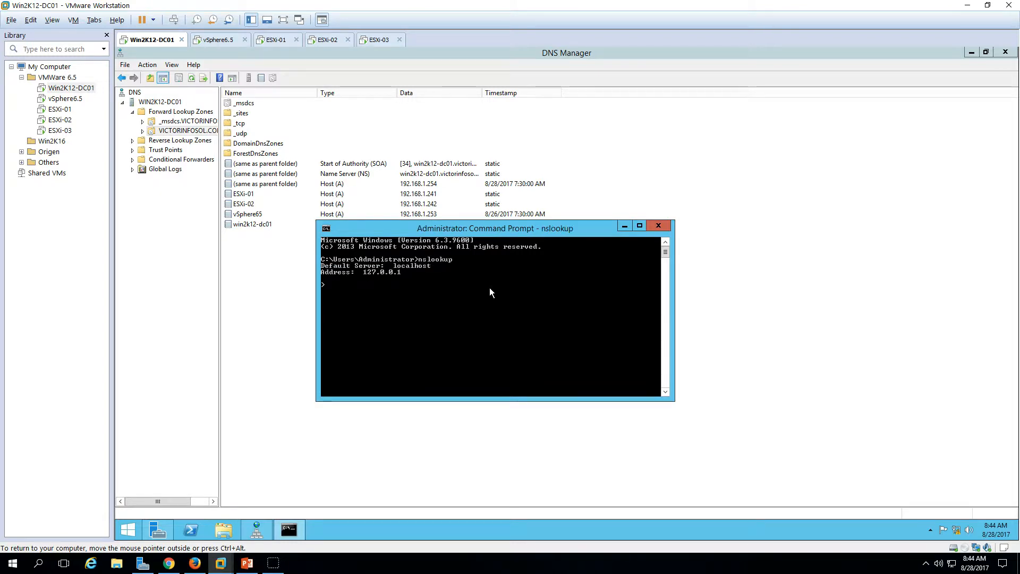
# - Exit nslookup and ping esxi-01, esxi-02 and esxi-03, confirming esxi-03 cannot be found
pyautogui.write('esxi-01')
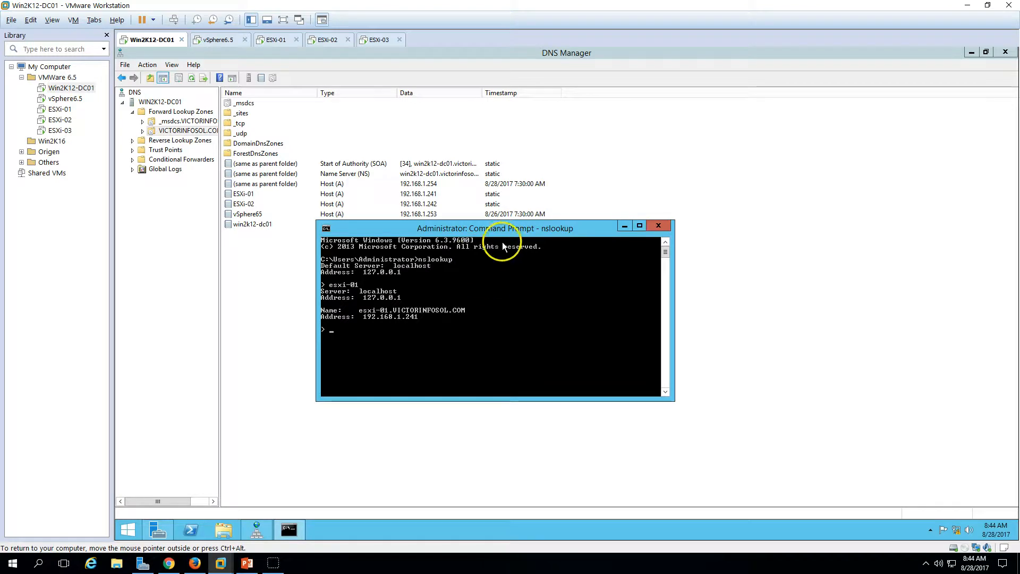
pyautogui.write('esxi-02')
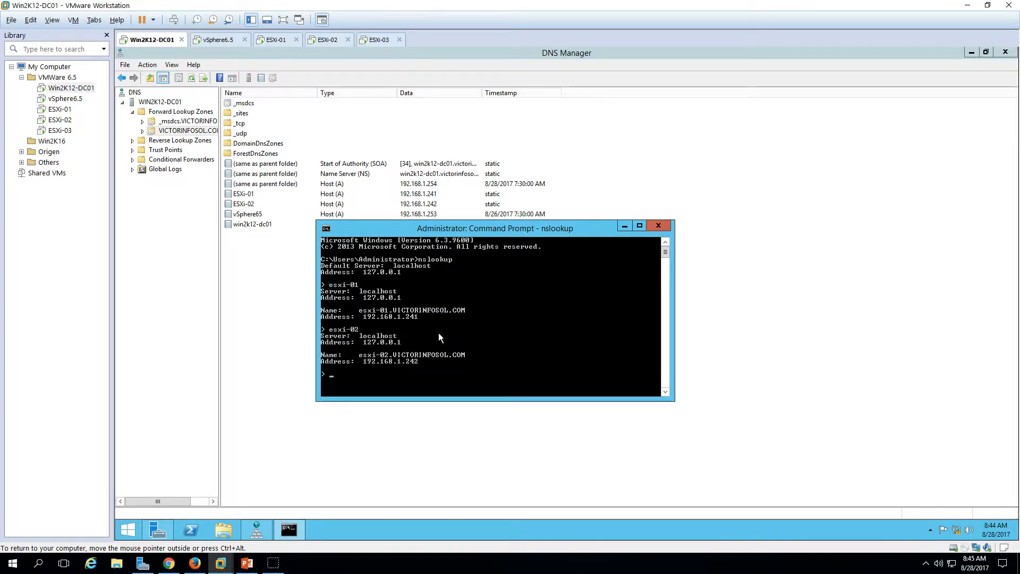
pyautogui.write('esxi-03')
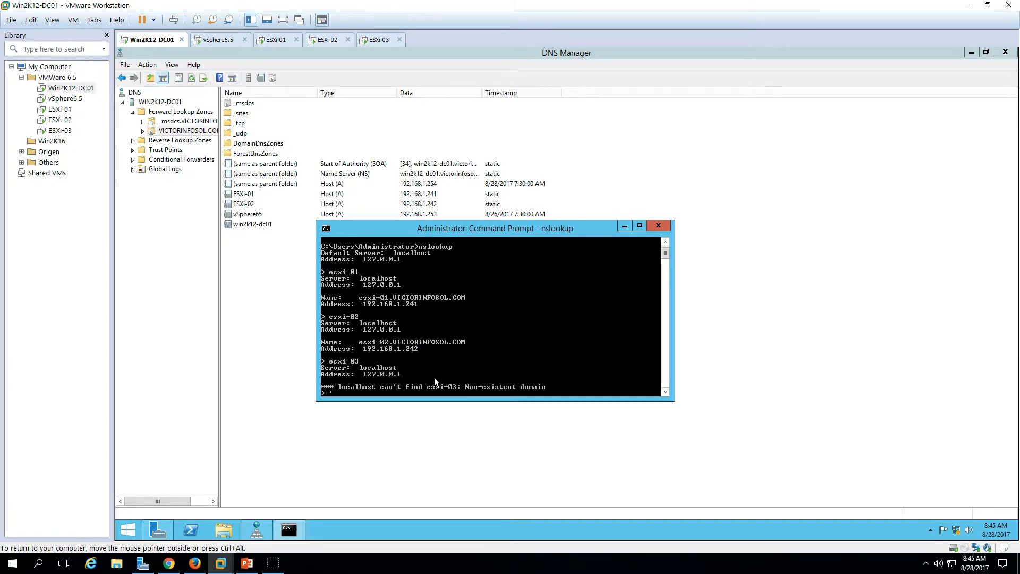
pyautogui.write('exit')
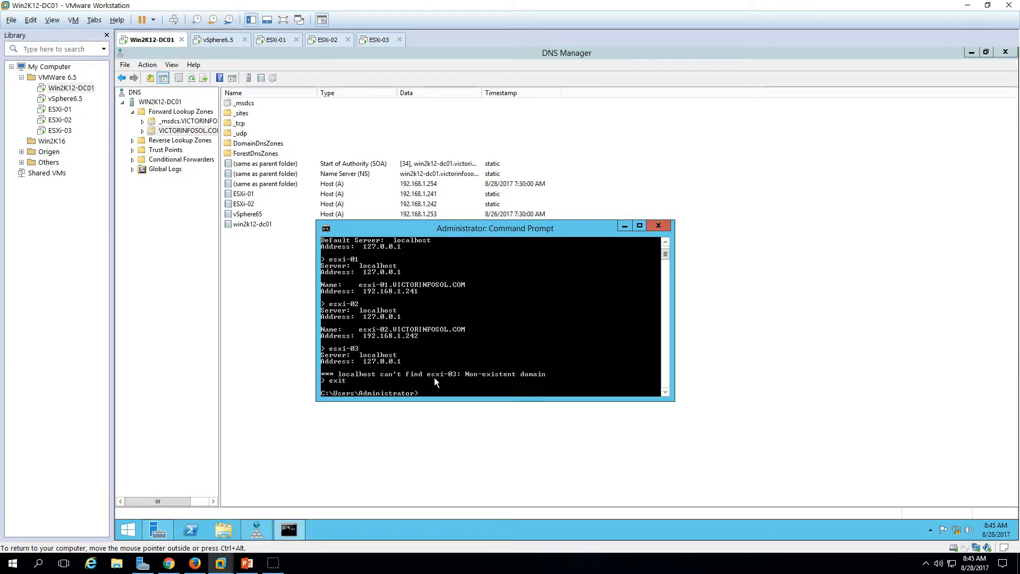
pyautogui.write('ping')
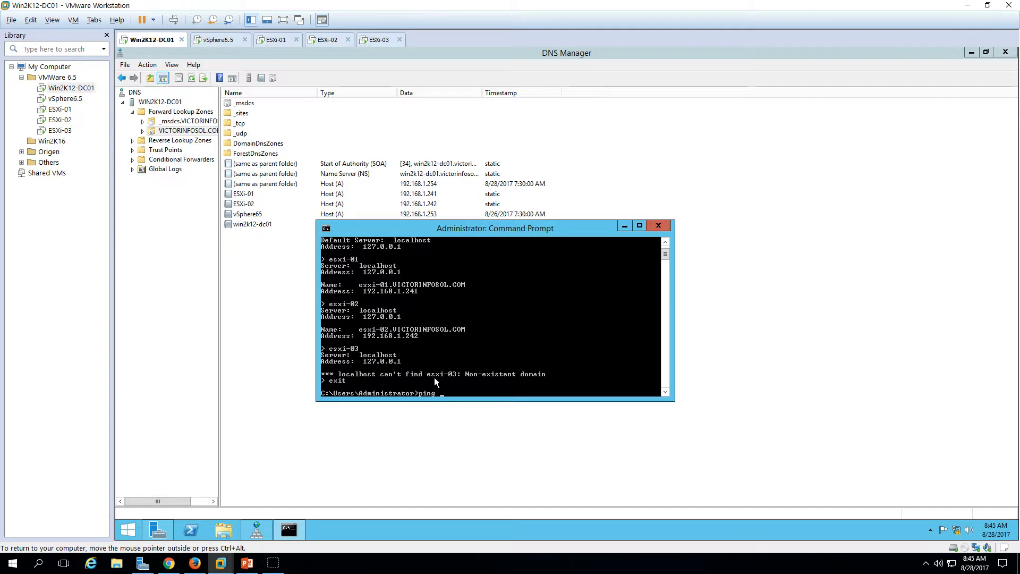
pyautogui.write('esxi-01')
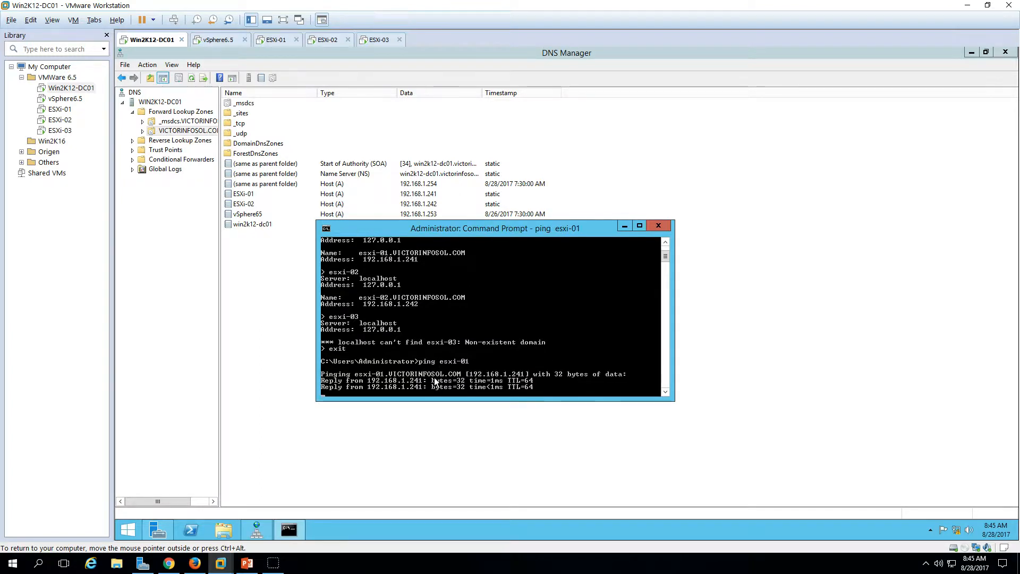
pyautogui.write('ping esxi-0')
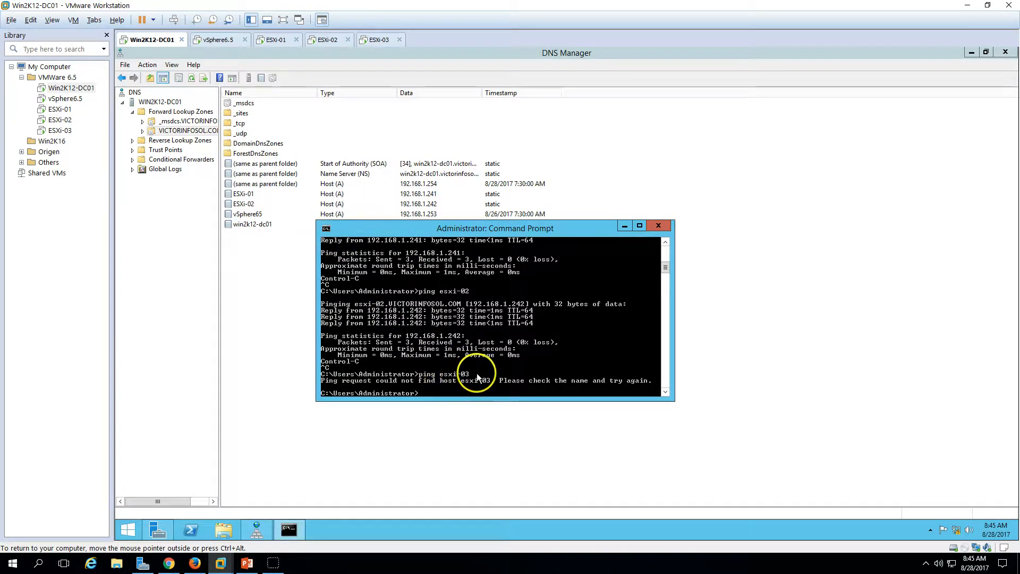
# - Create a New Host (A) record ESXi-03 at 192.168.1.243, allowing authenticated users to update it
pyautogui.rightClick(279, 273)
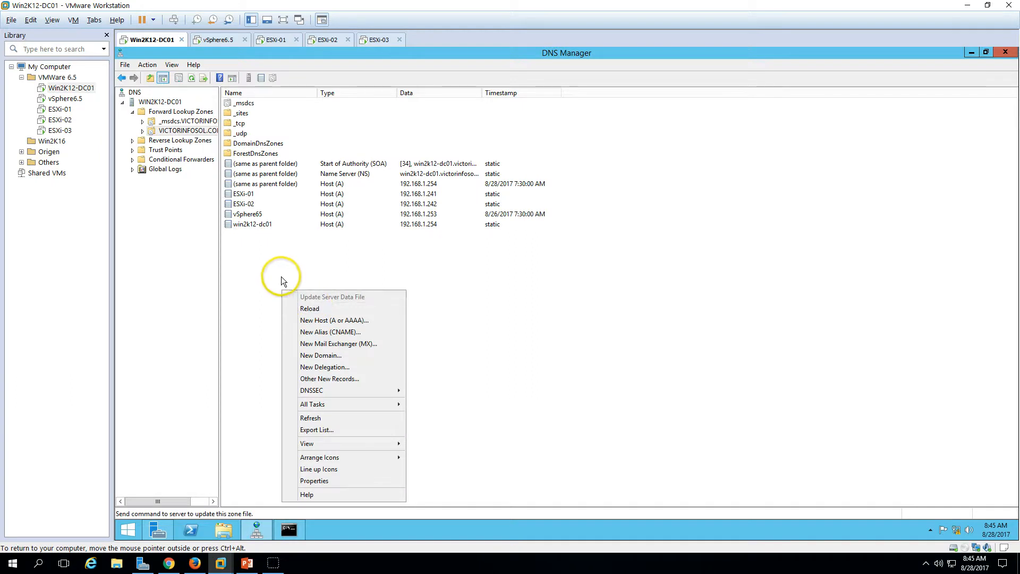
pyautogui.moveTo(351, 291)
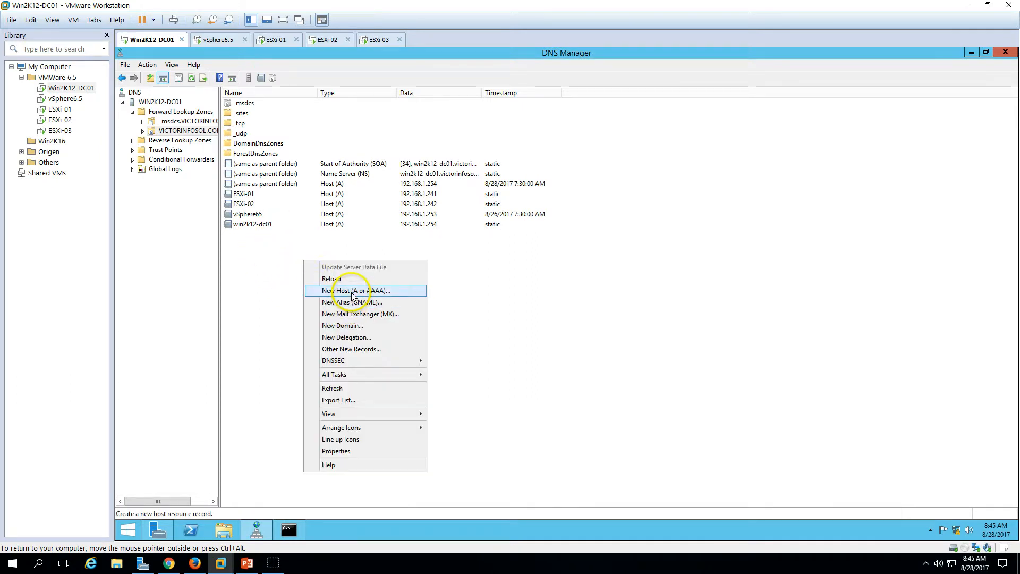
pyautogui.click(355, 290)
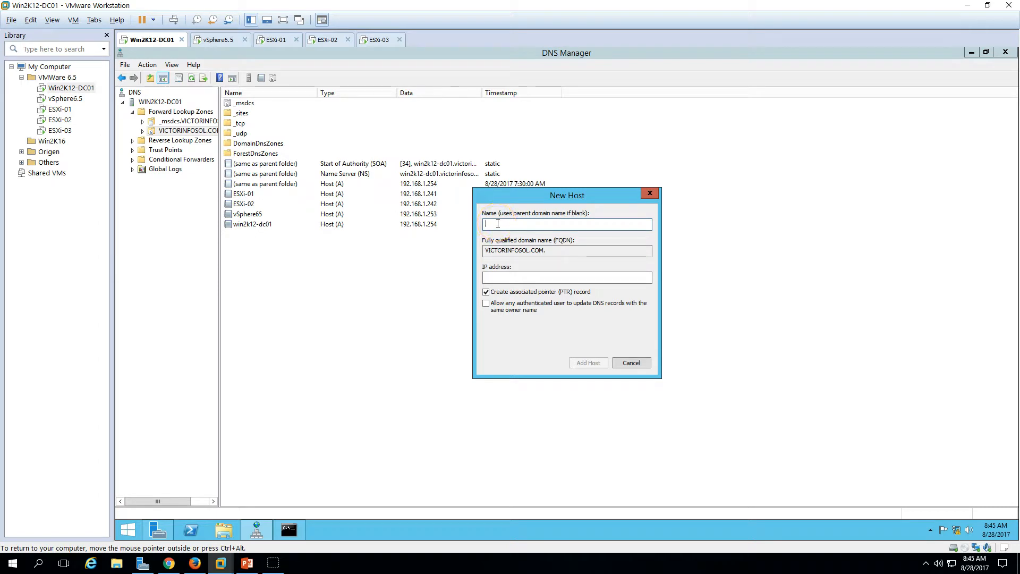
pyautogui.write('ESXi-03')
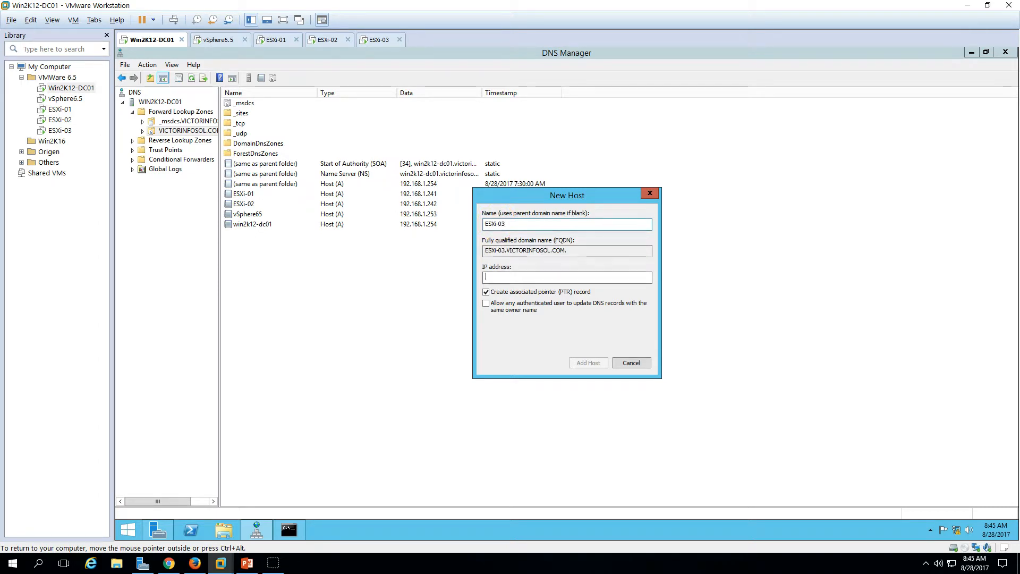
pyautogui.write('192.168.1.243')
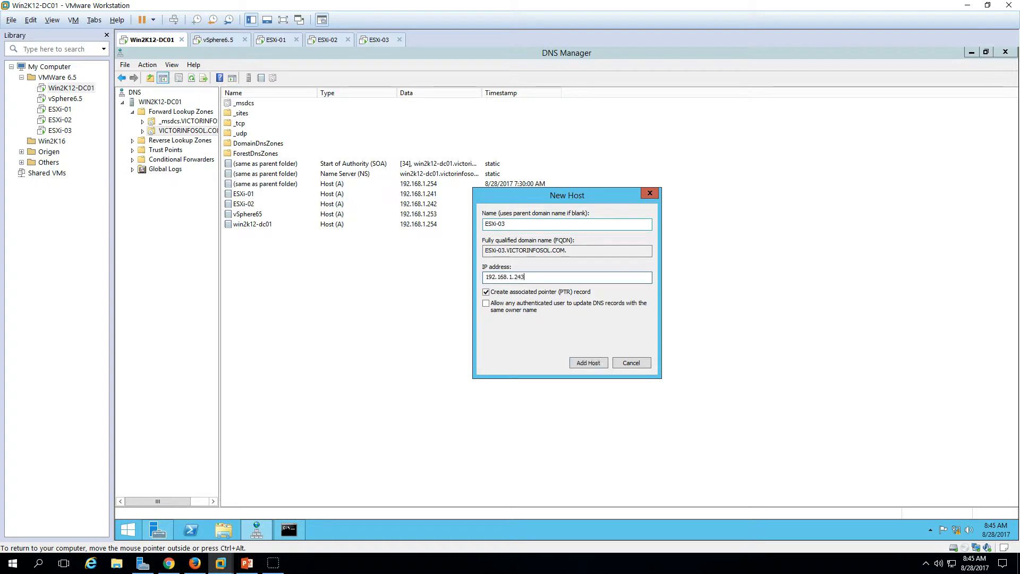
pyautogui.click(484, 303)
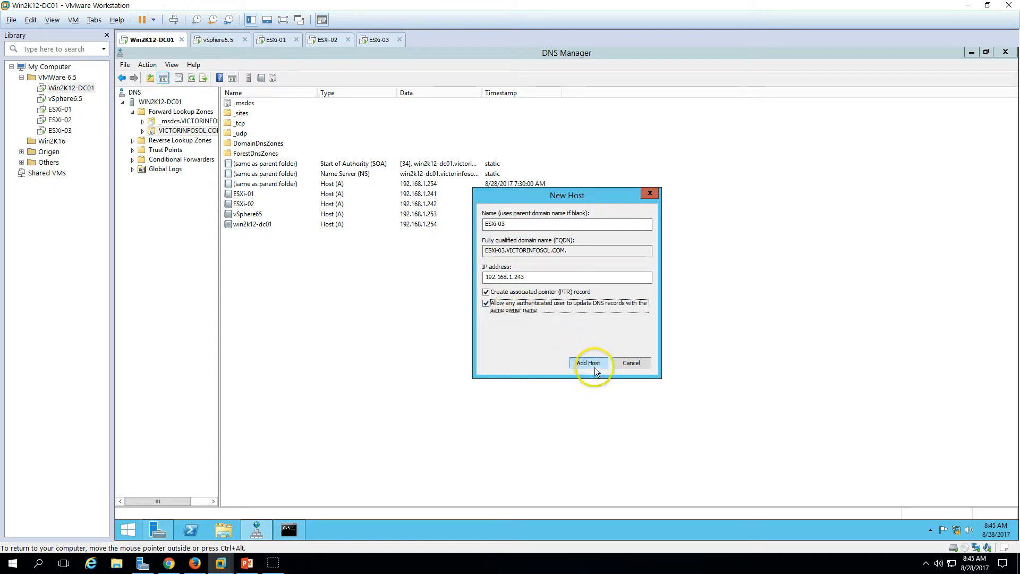
pyautogui.click(588, 362)
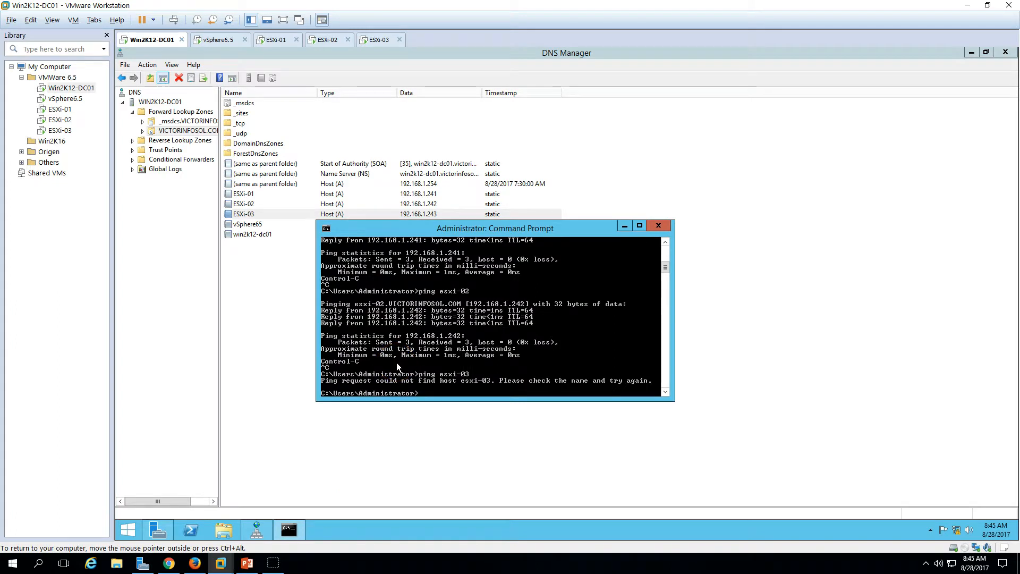
# - Run nslookup esxi-03, check the ESXi-03 console, then ping esxi-03 from the domain controller
pyautogui.write('nslookup')
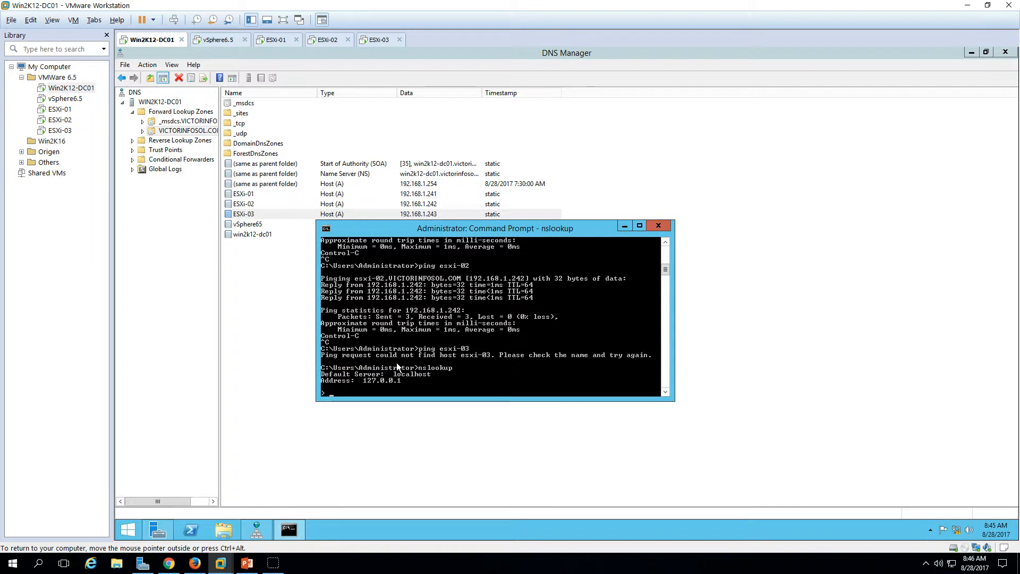
pyautogui.write('esxi-03')
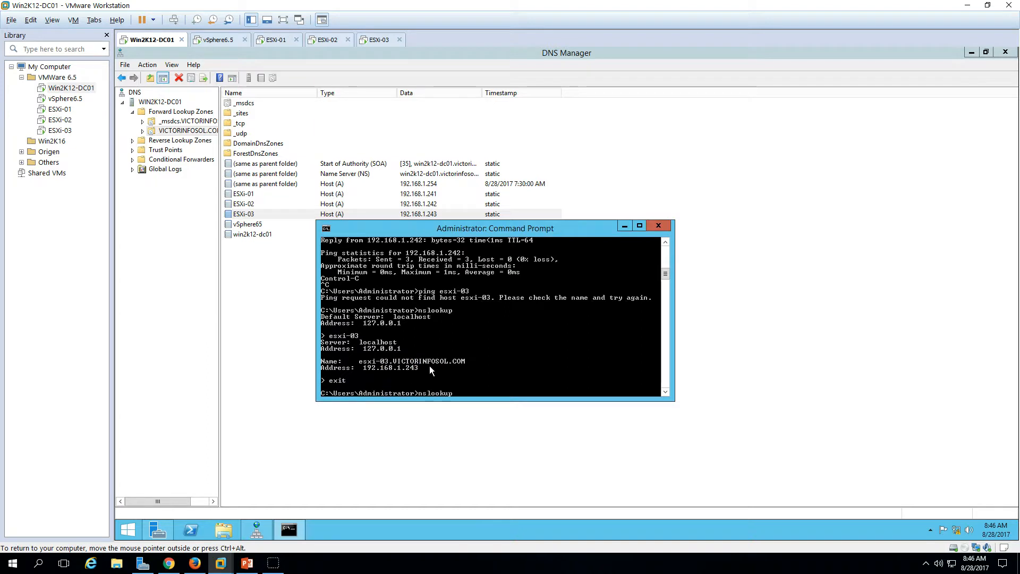
pyautogui.write('ping esxi-02')
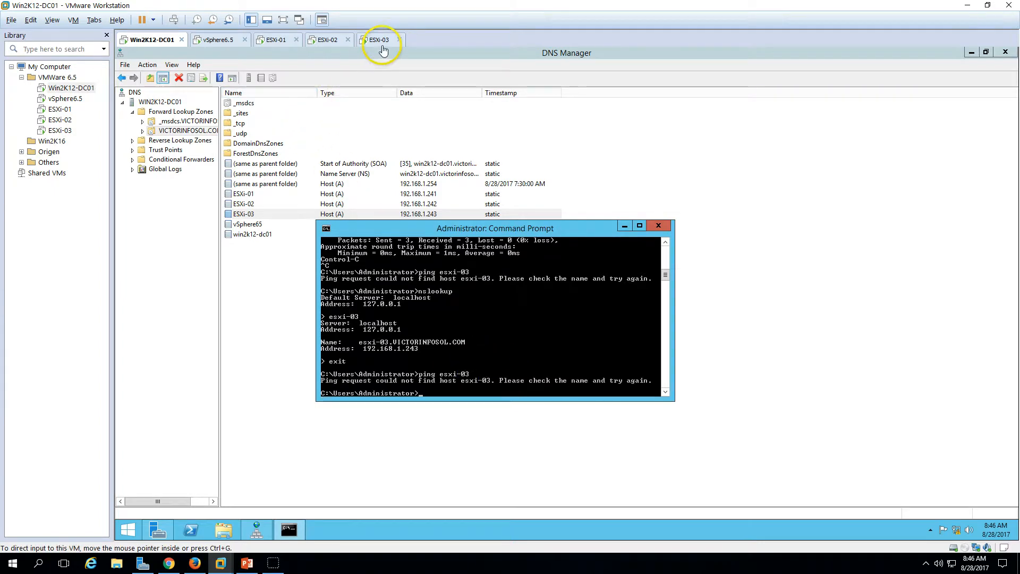
pyautogui.click(378, 39)
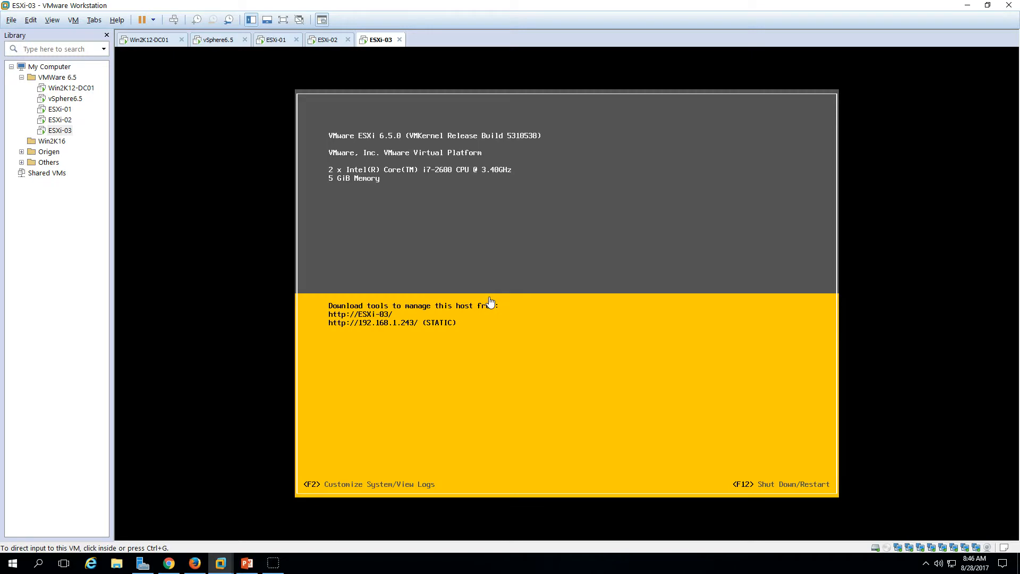
pyautogui.click(150, 39)
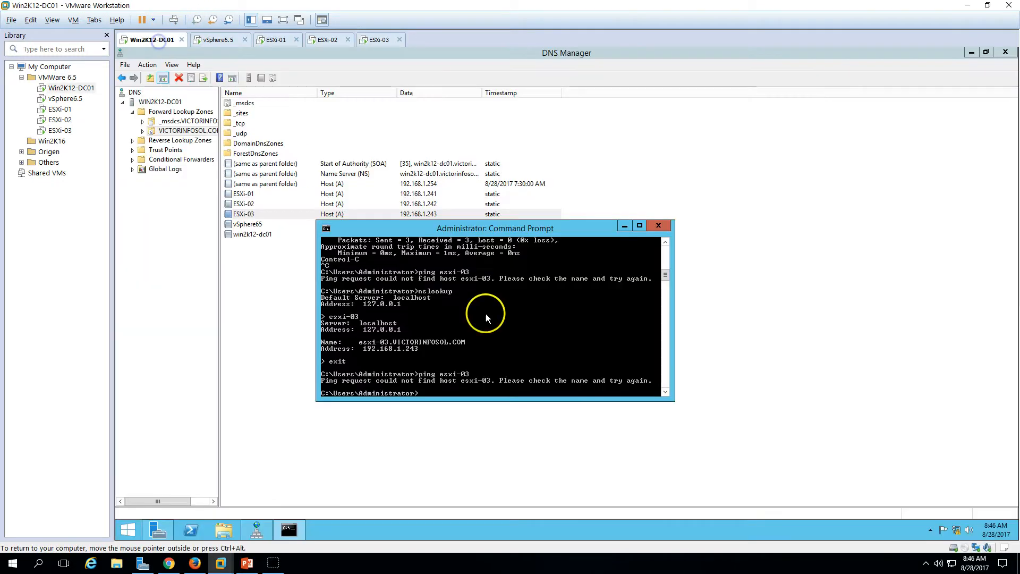
pyautogui.write('ping esxi-03')
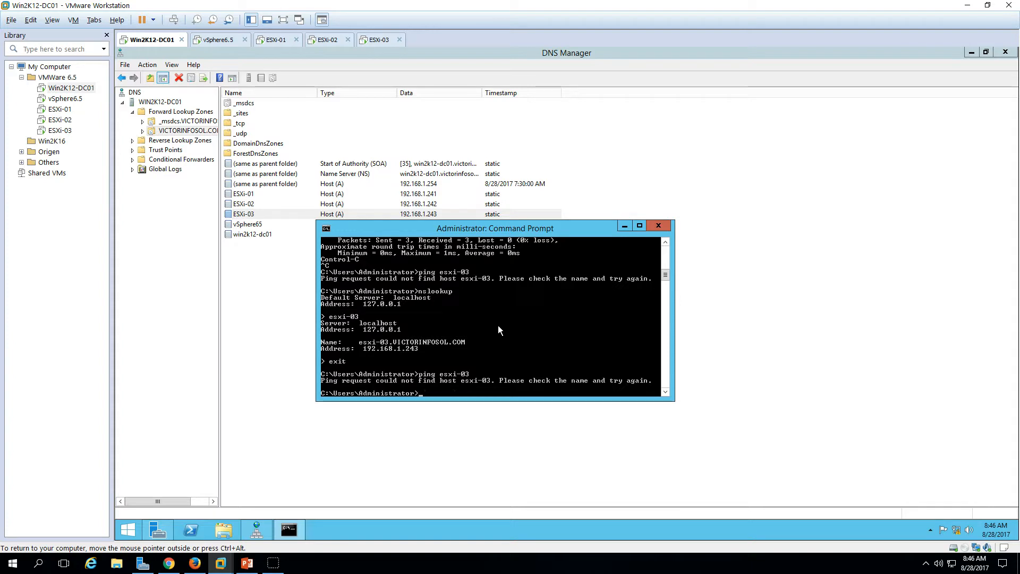
# - Flush the DNS resolver cache with ipconfig /flushdns and ping esxi-03 until it replies at 192.168.1.243
pyautogui.write('ipconfig /')
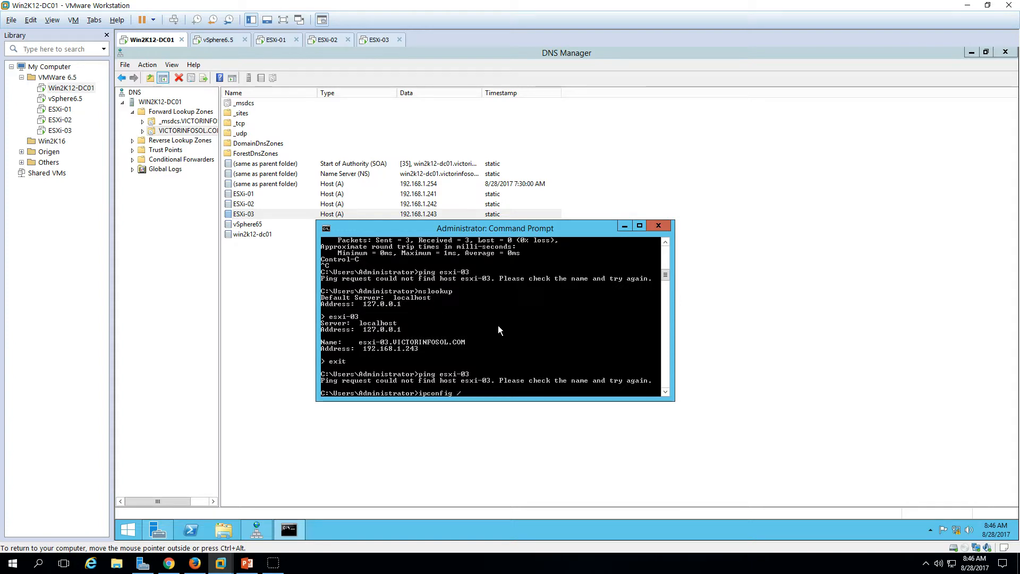
pyautogui.write('flush')
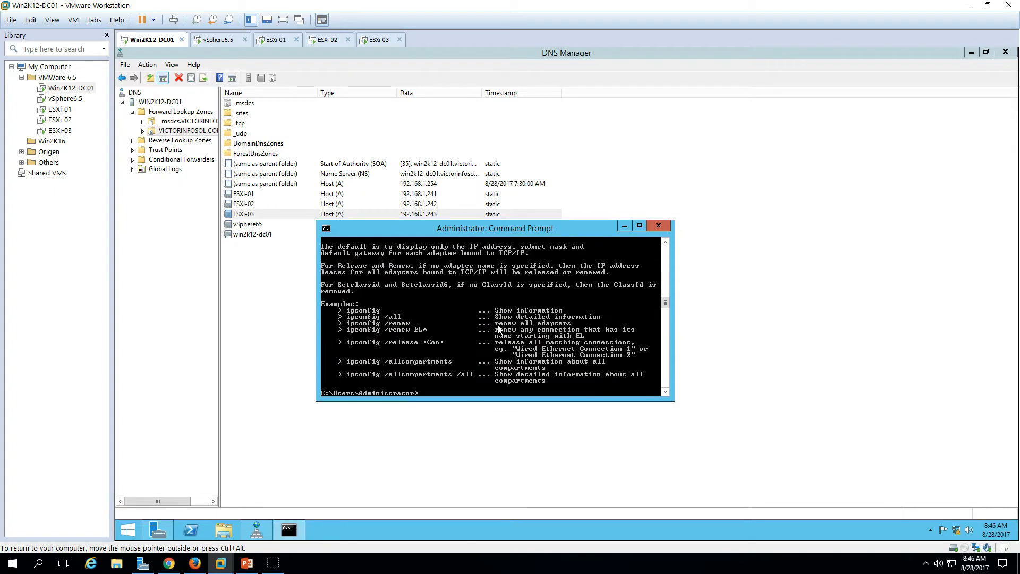
pyautogui.write('ipconfig /flushdns')
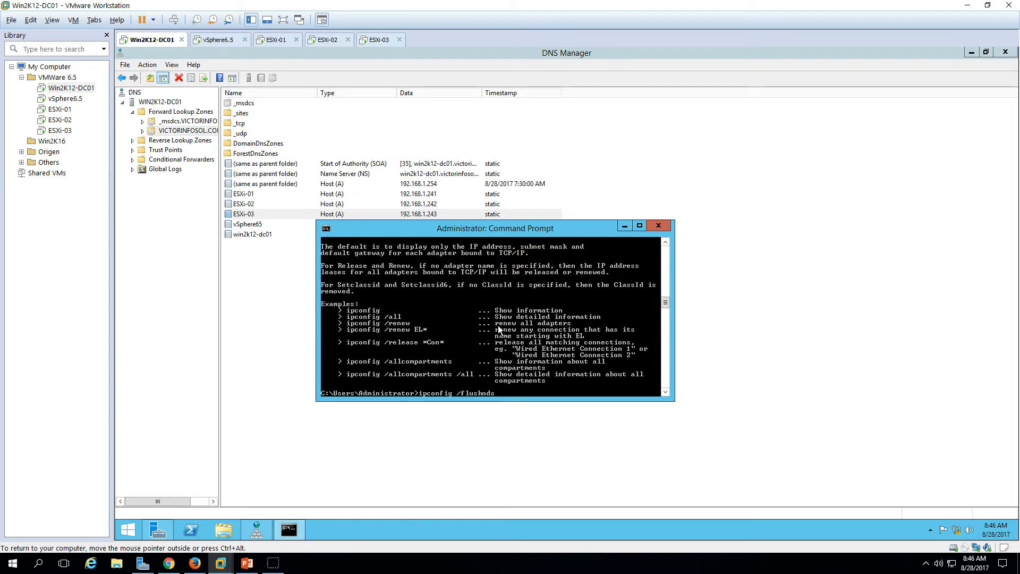
pyautogui.write('ping esxi-03')
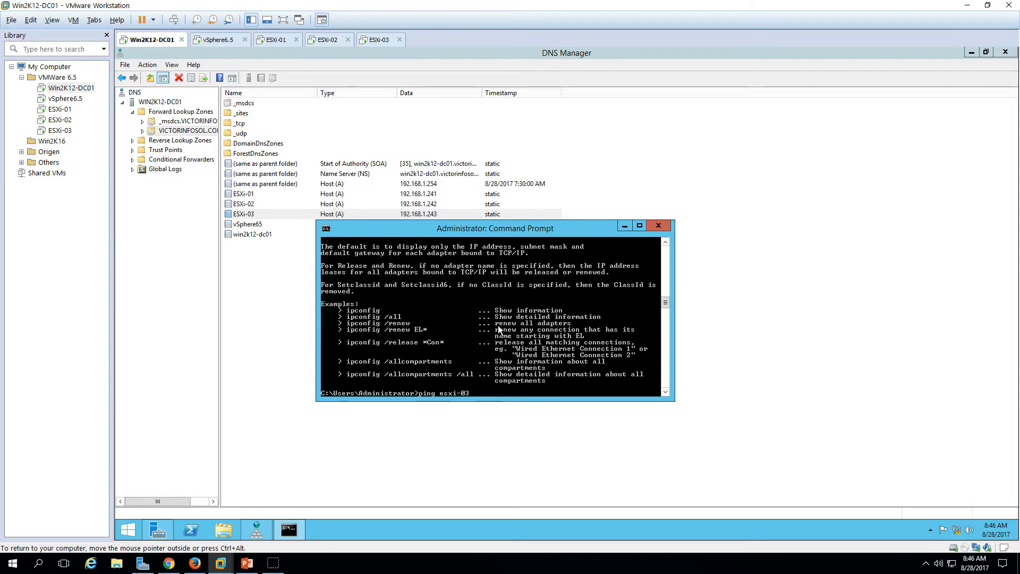
pyautogui.write('ipconfig /flushdns')
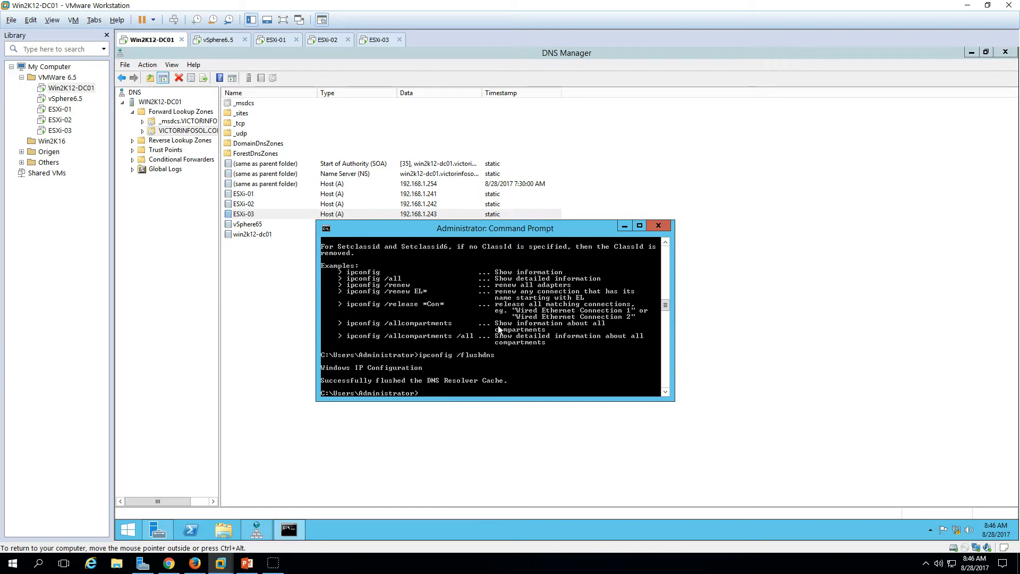
pyautogui.write('ping esxi-03')
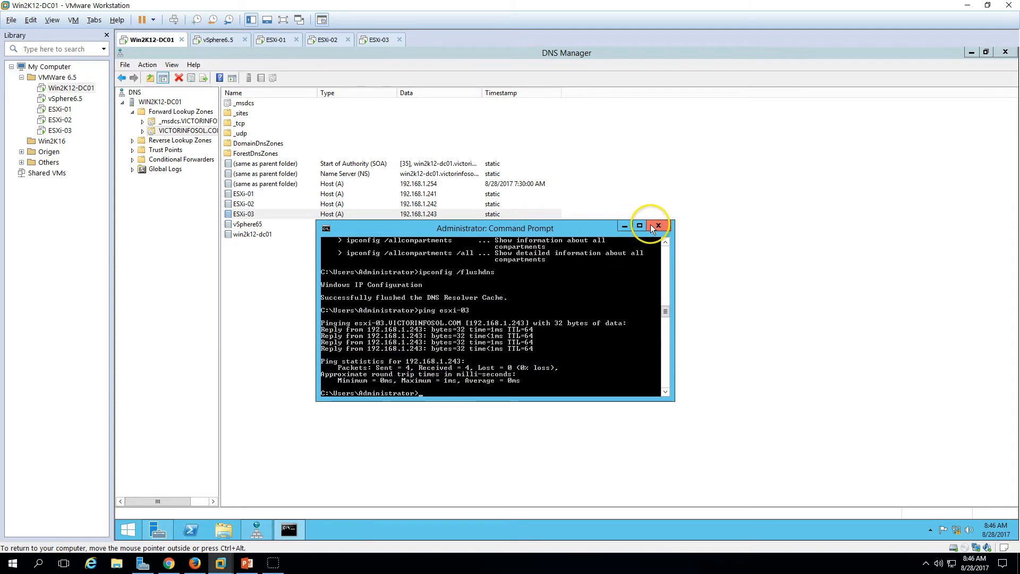
# - Close the command prompt and show the ESXi-03 console reporting 192.168.1.243
pyautogui.click(376, 40)
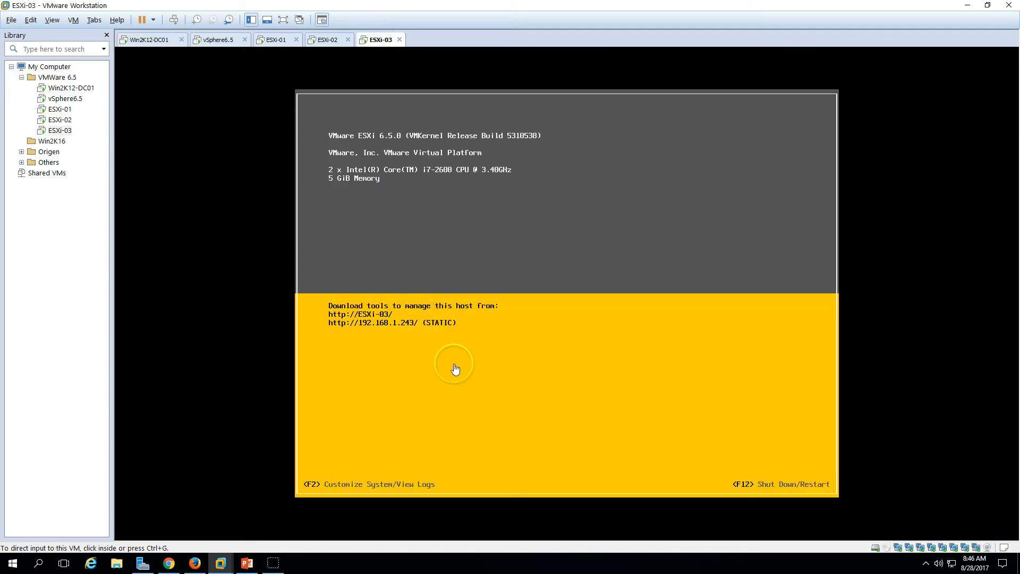
pyautogui.moveTo(247, 563)
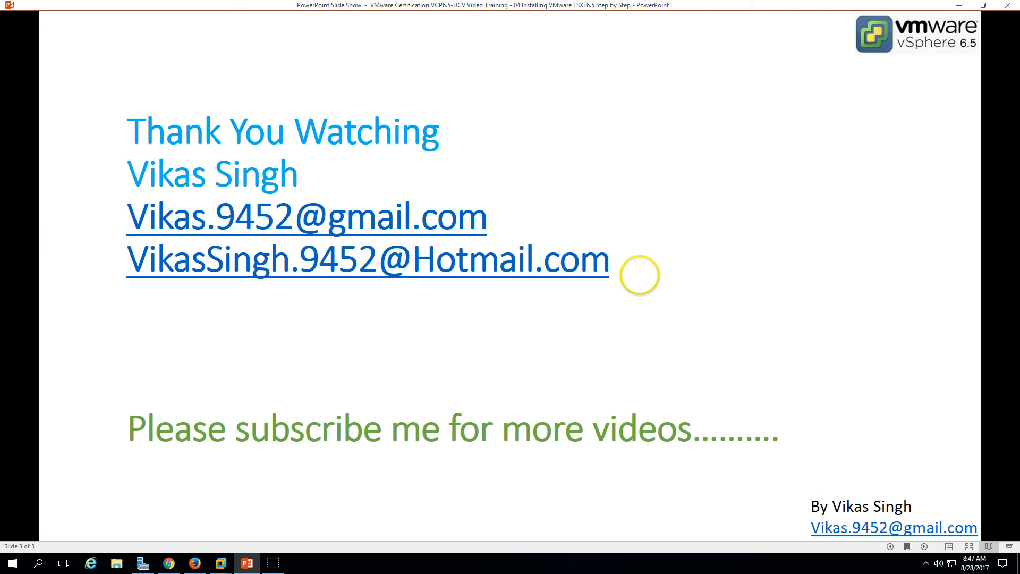
pyautogui.moveTo(356, 494)
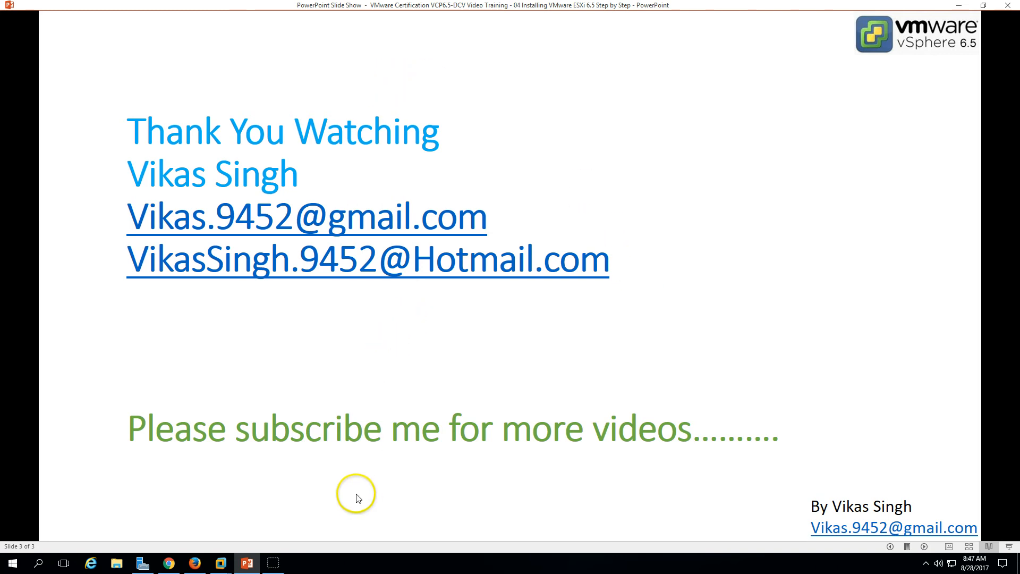